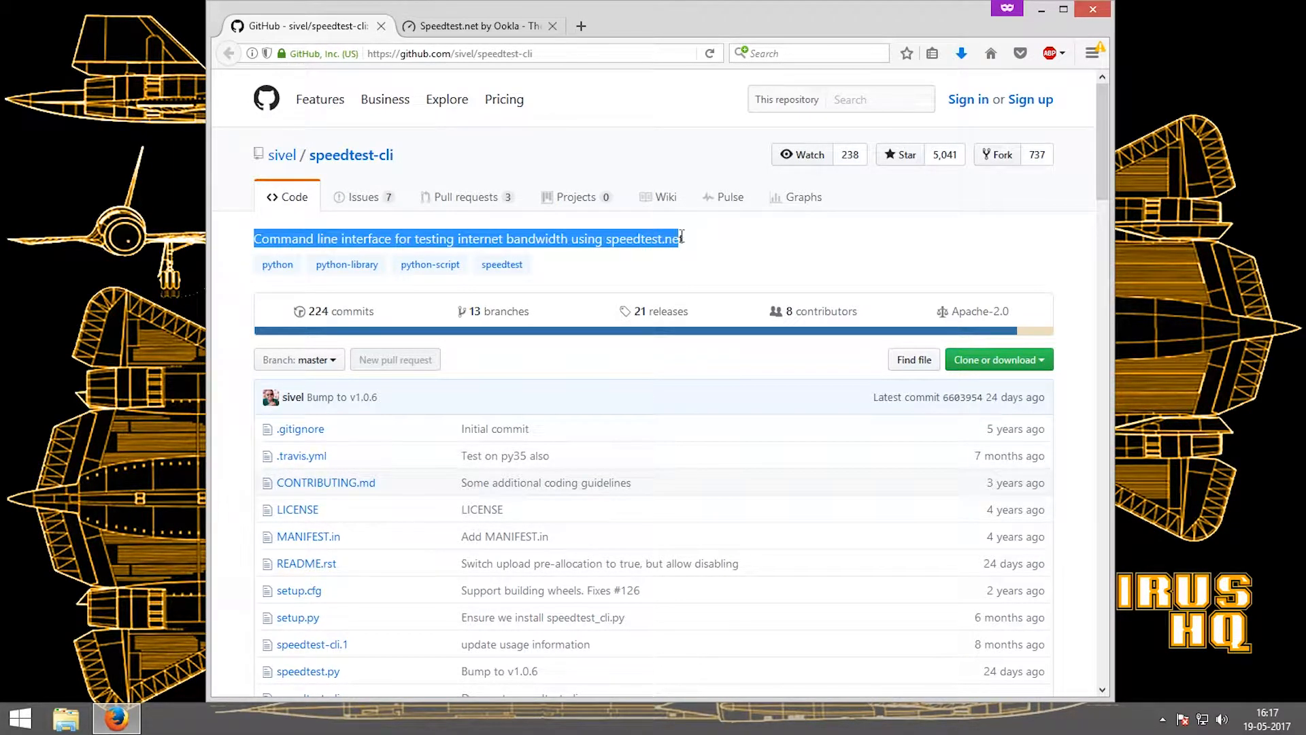
- Start the Speedtest.net test that reports 8 ms ping, 6.61 Mbps down, 1.98 Mbps up
{"action": "left_click", "coordinate": [475, 26]}
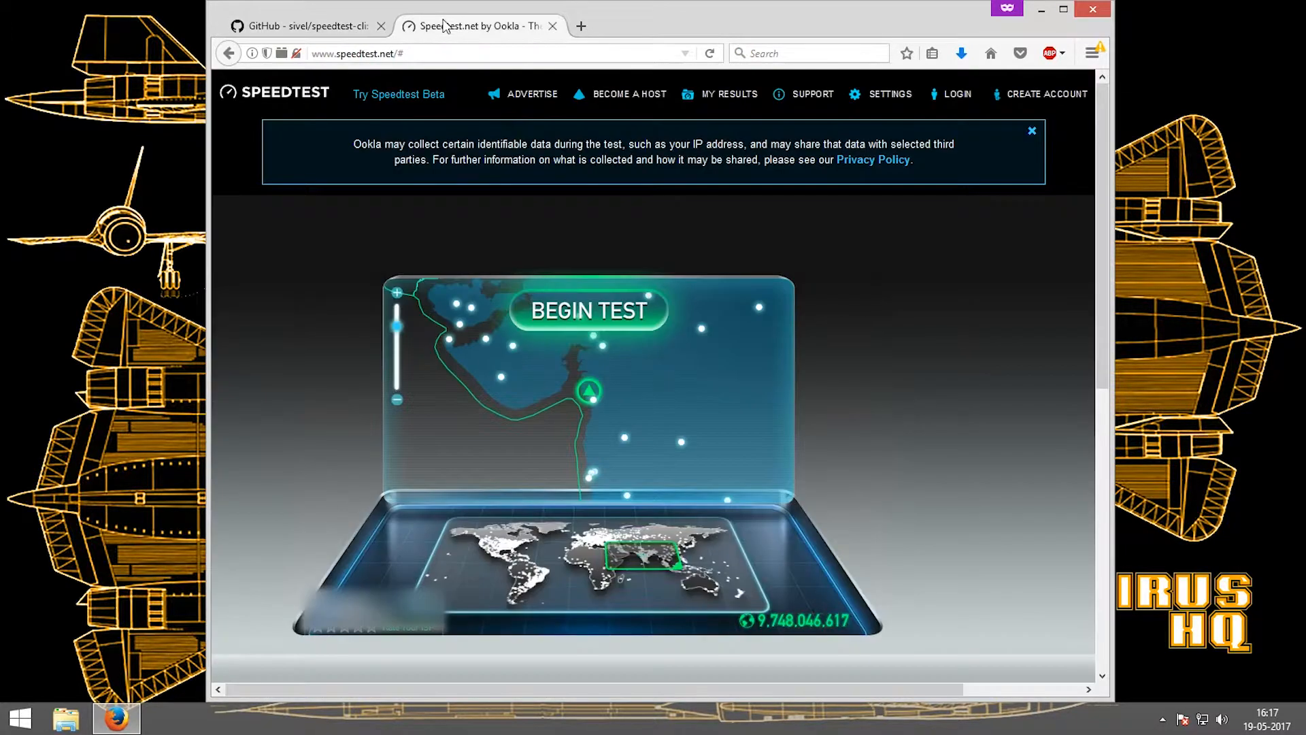
{"action": "left_click", "coordinate": [589, 310]}
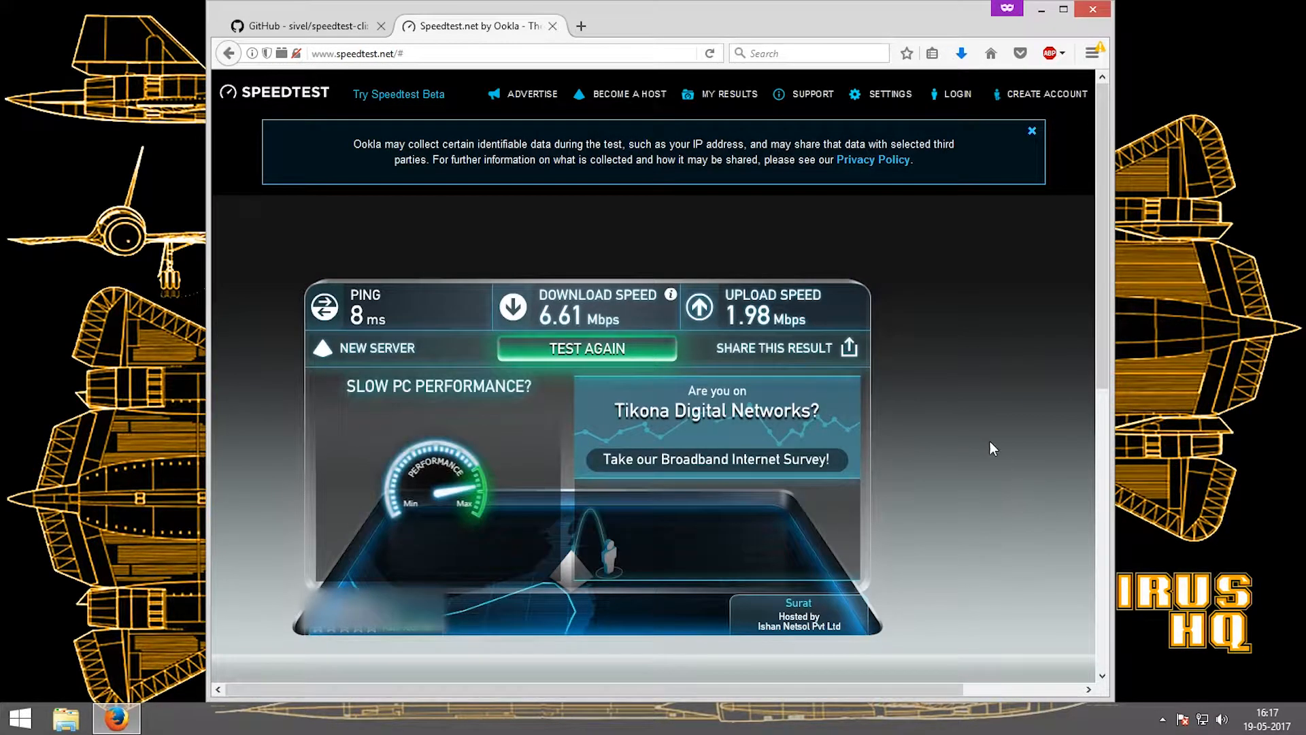
- Highlight the git clone command in the speedtest-cli README's Installation > Github section
{"action": "left_click", "coordinate": [303, 25]}
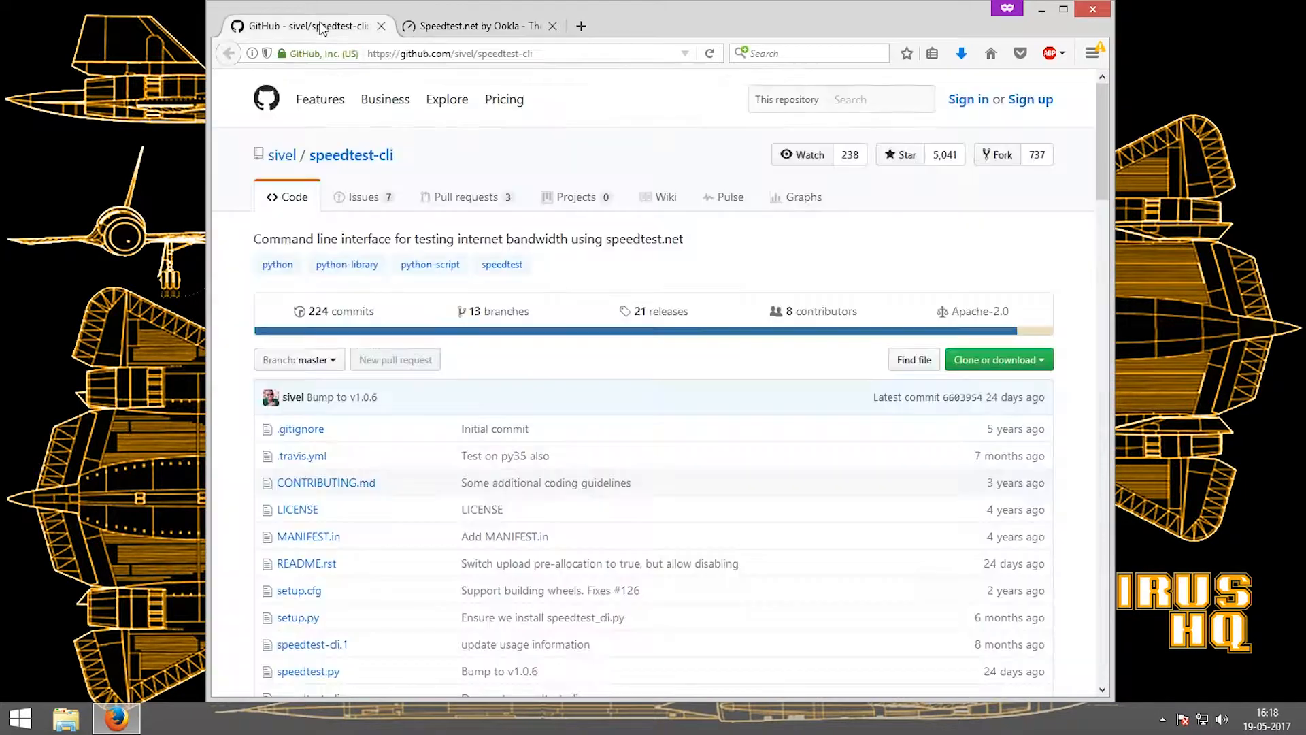
{"action": "scroll", "scroll_direction": "down", "scroll_amount": 3}
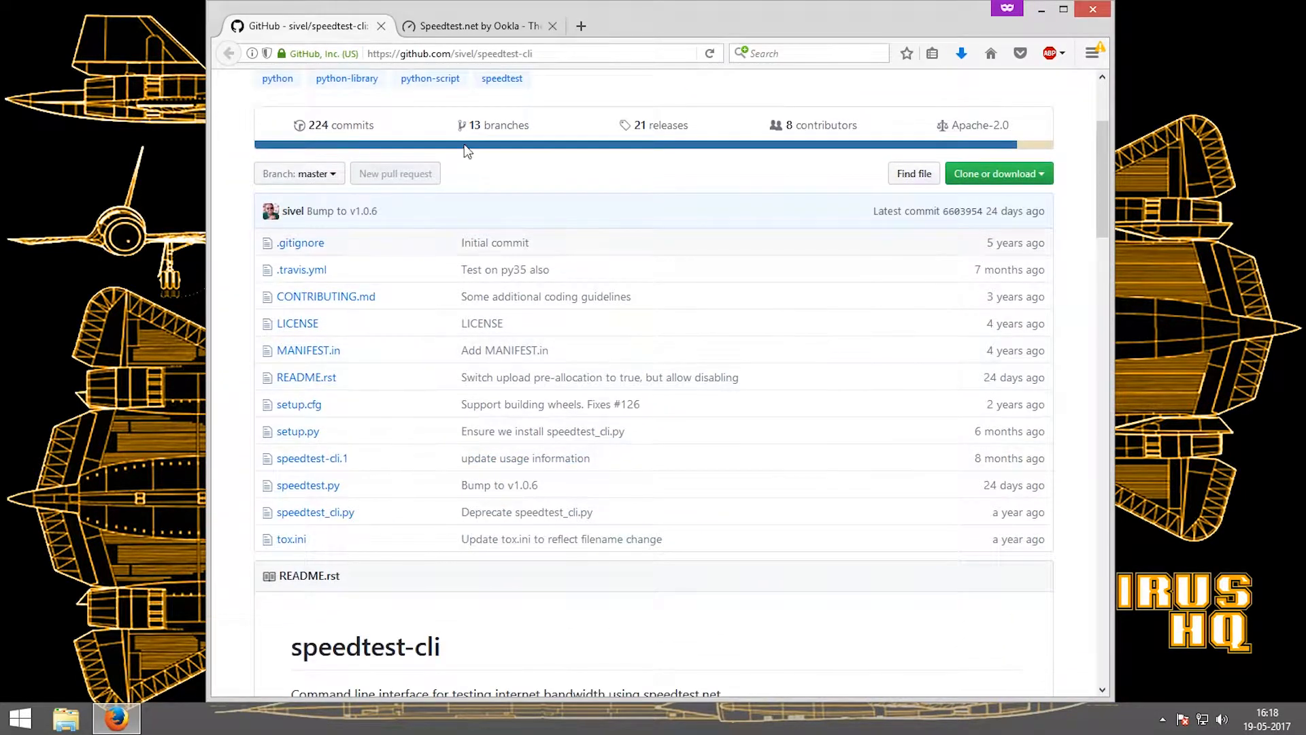
{"action": "scroll", "scroll_direction": "down", "scroll_amount": 3}
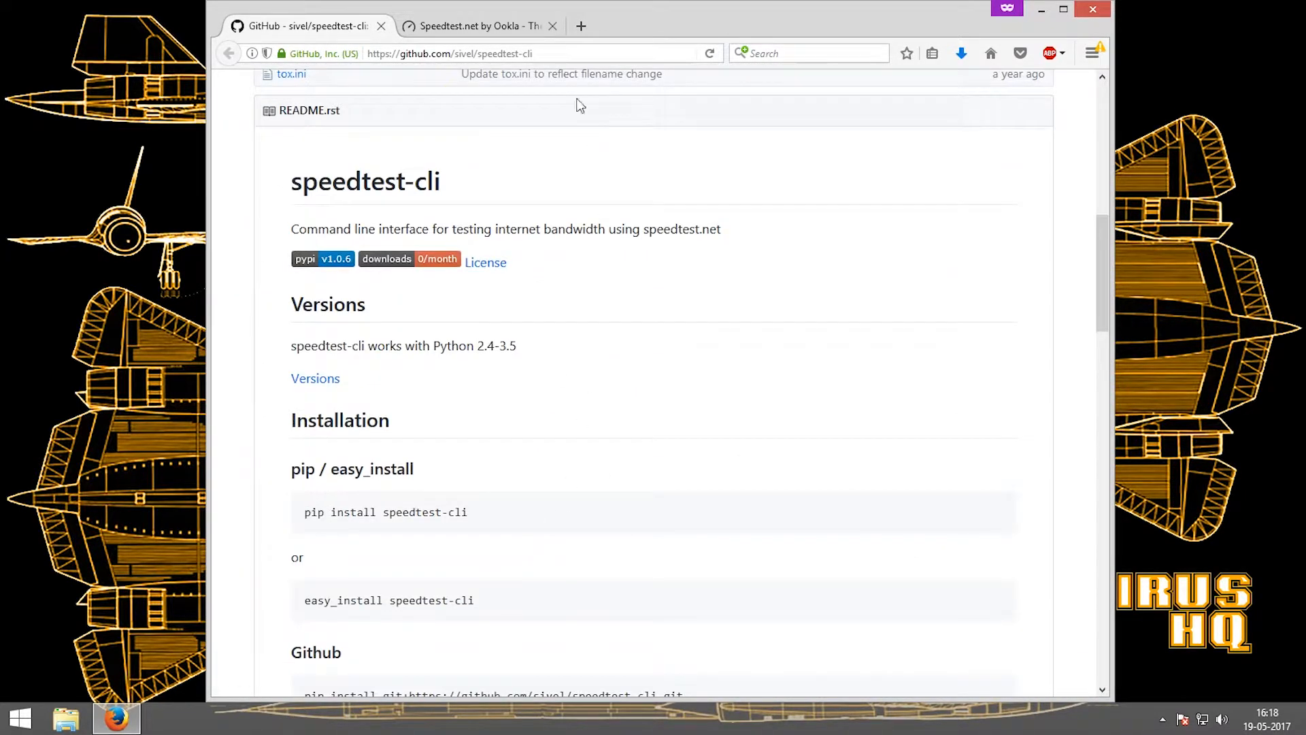
{"action": "mouse_move", "coordinate": [952, 351]}
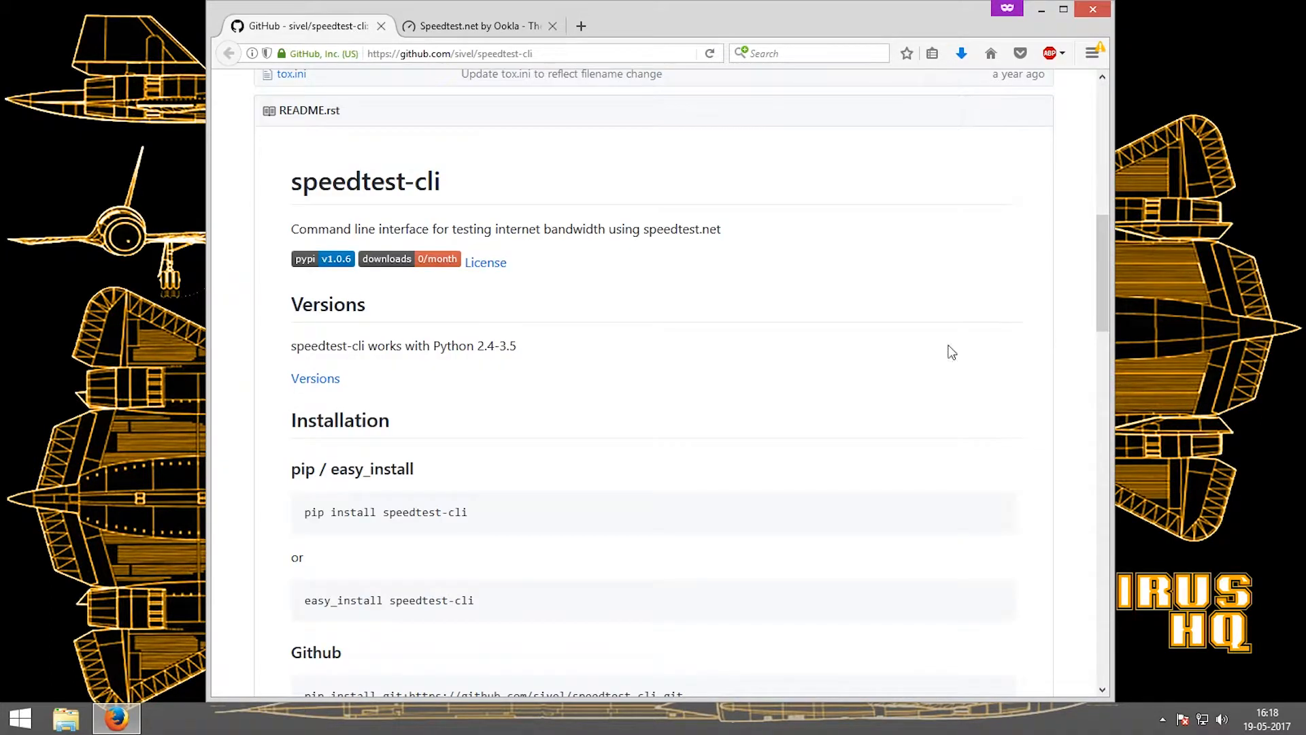
{"action": "scroll", "scroll_direction": "down", "scroll_amount": 3}
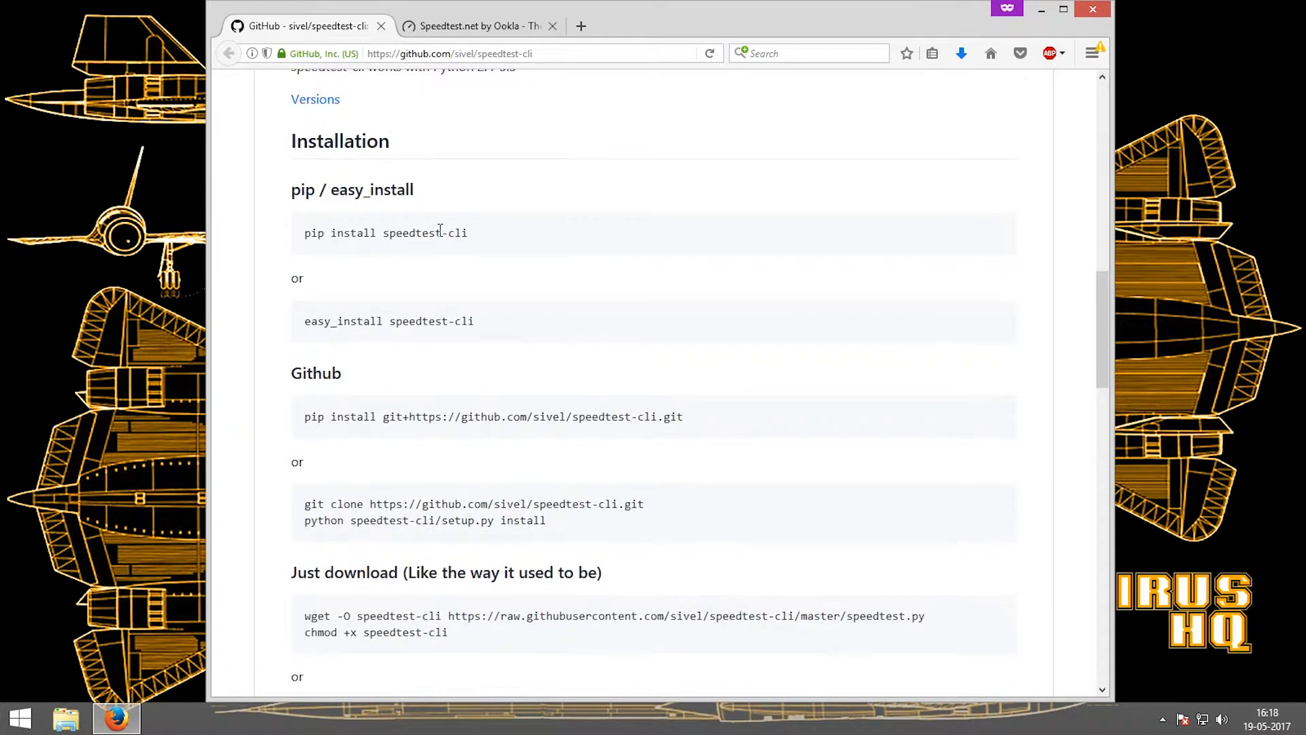
{"action": "double_click", "coordinate": [339, 141]}
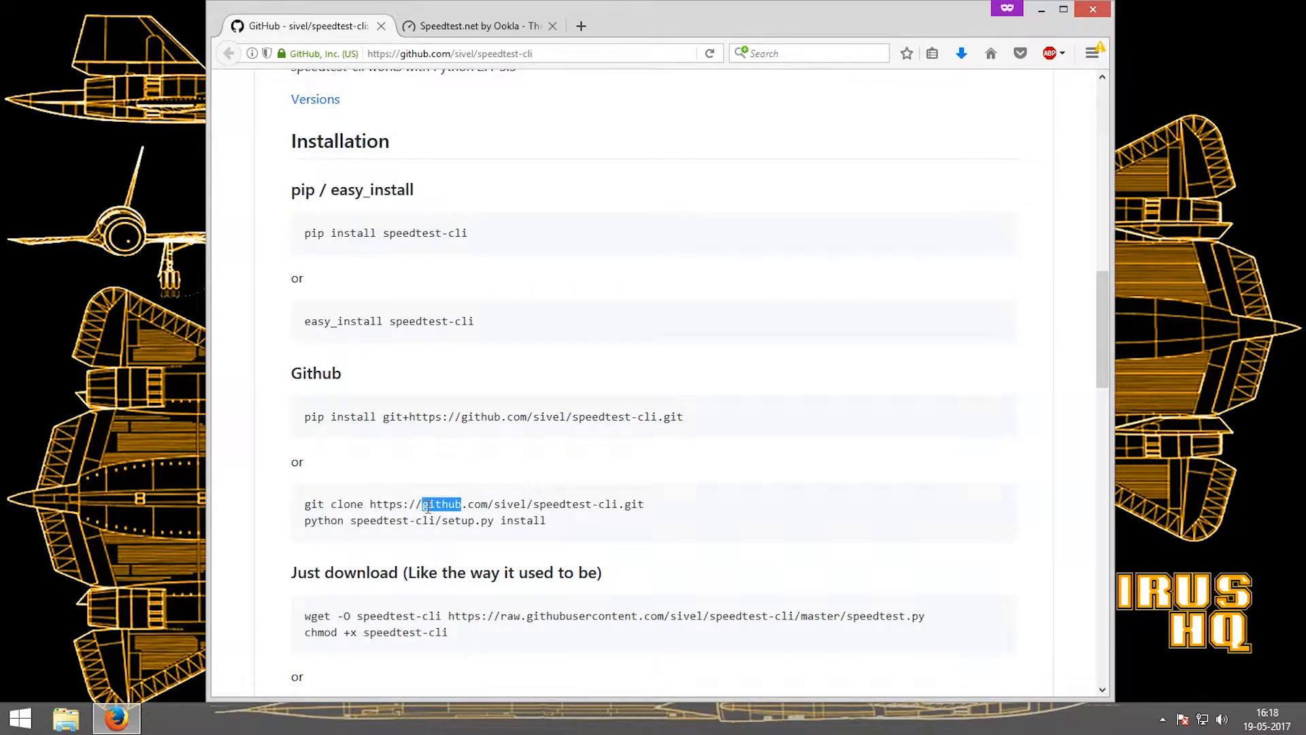
{"action": "scroll", "scroll_direction": "down", "scroll_amount": 3}
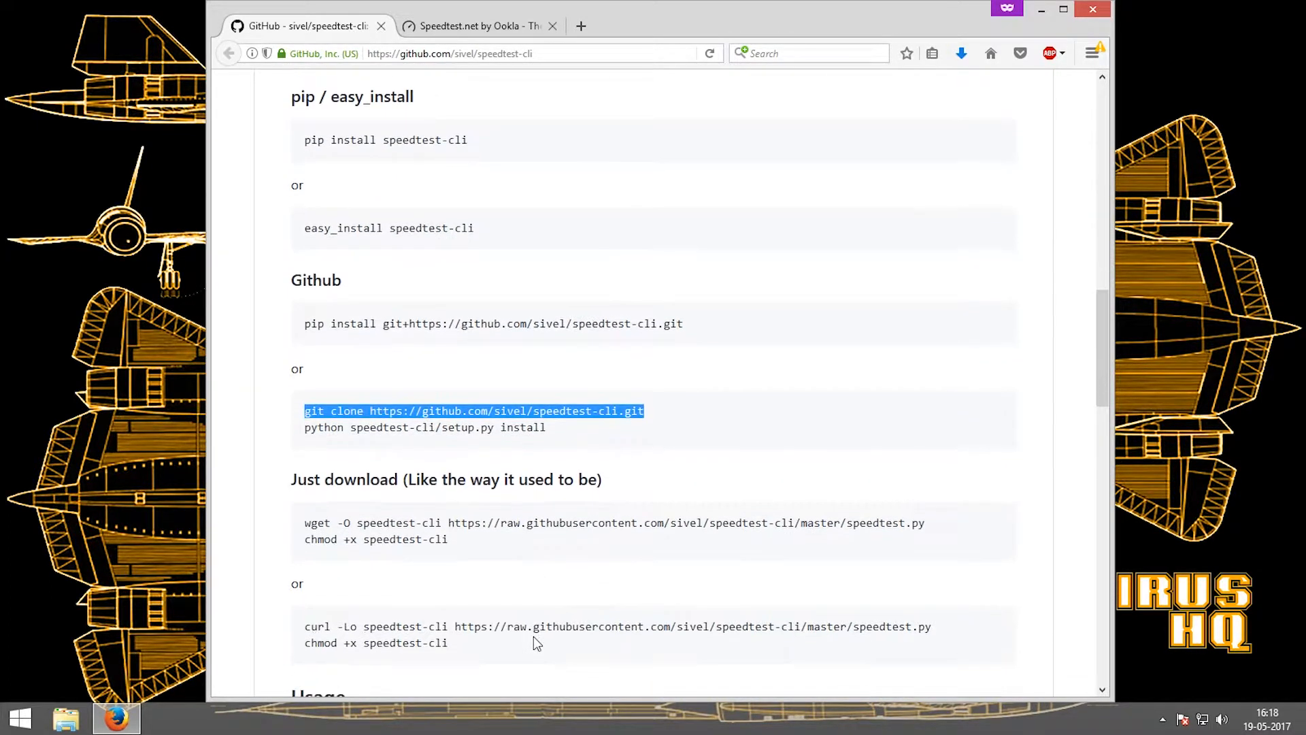
{"action": "mouse_move", "coordinate": [557, 421]}
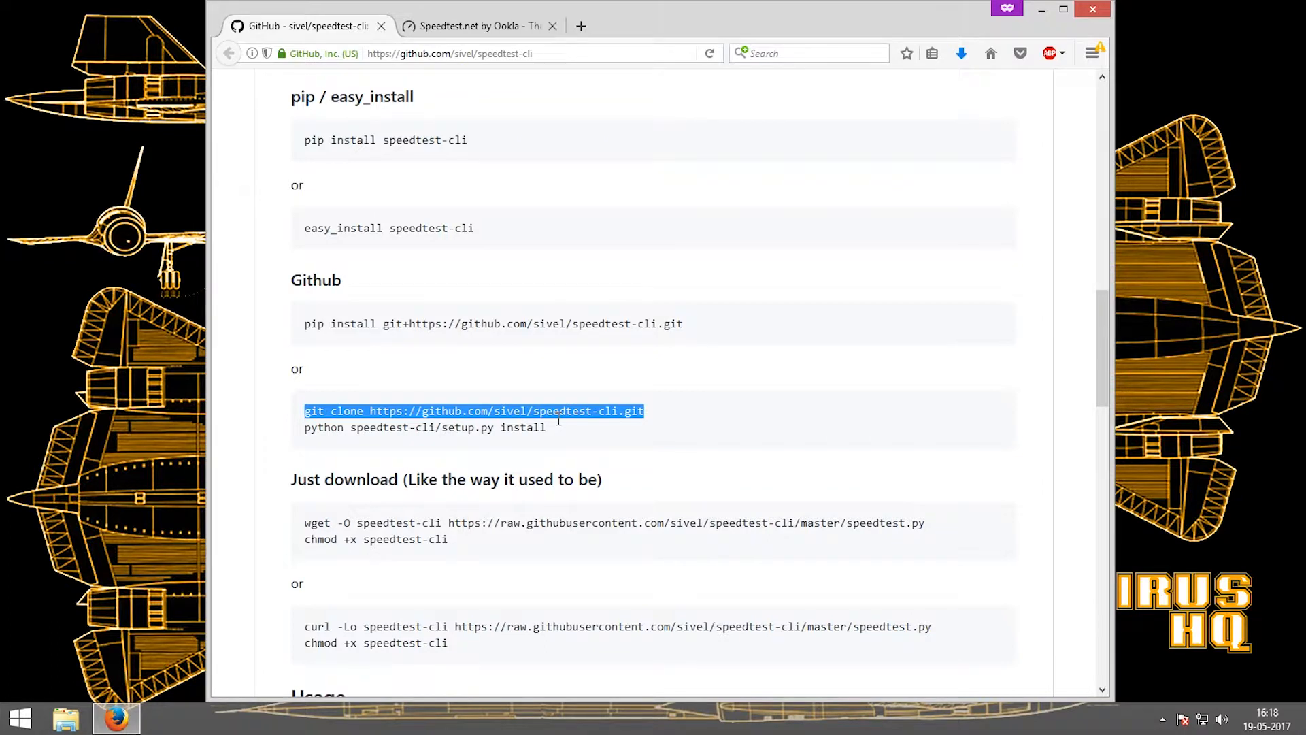
{"action": "mouse_move", "coordinate": [588, 448]}
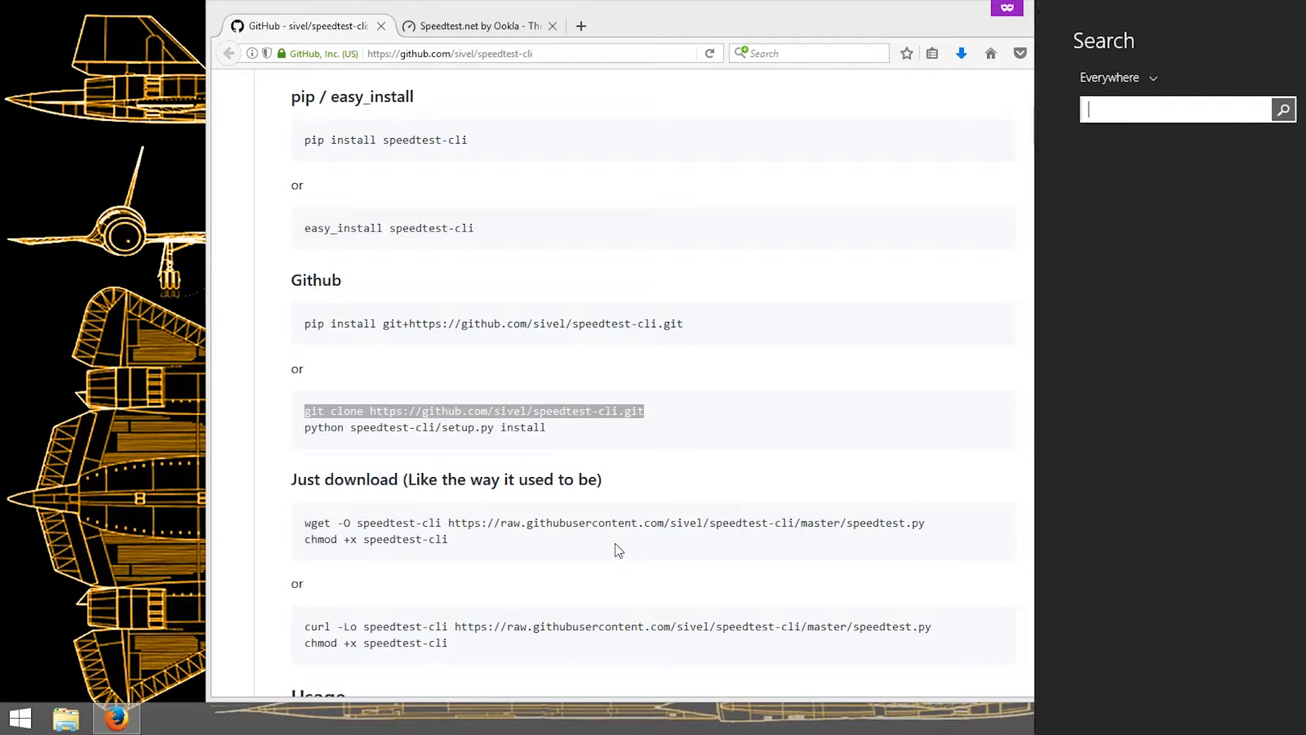
- Launch PuTTY, set the terminal font size to 12 via Appearance settings, and log in as pi
{"action": "type", "text": "putt"}
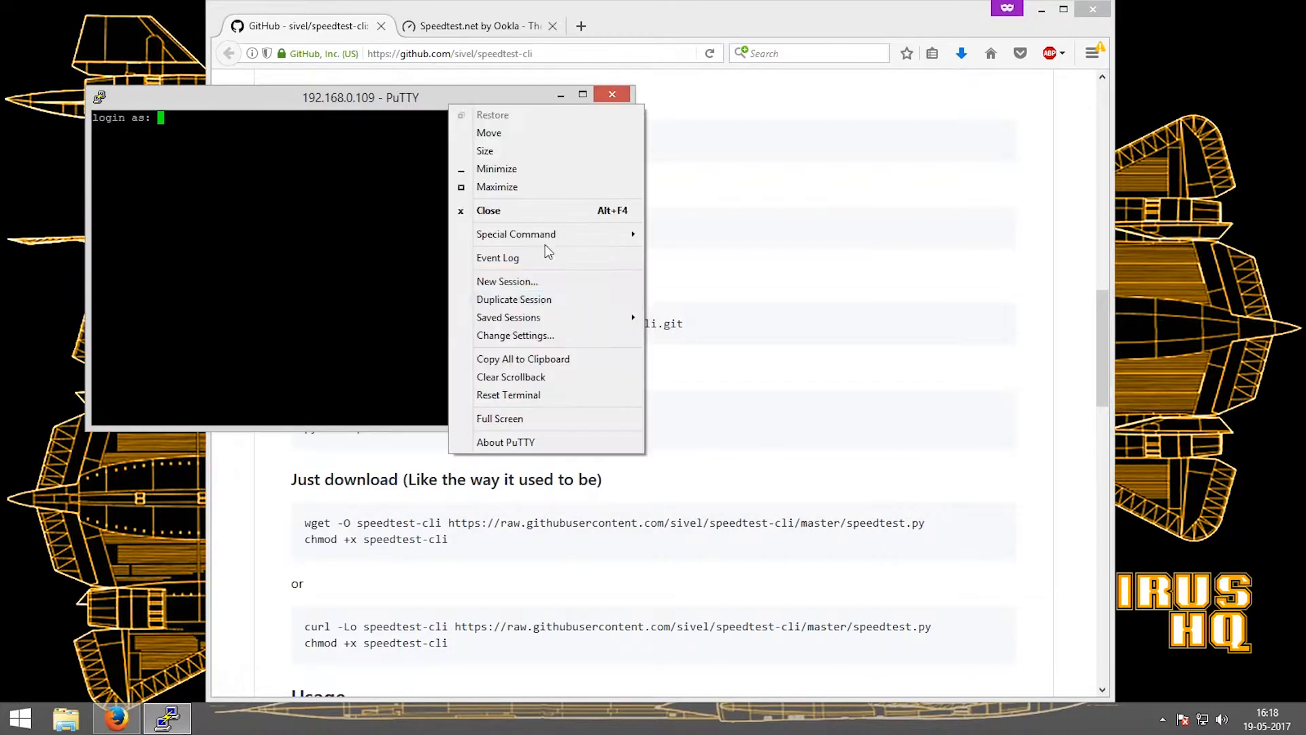
{"action": "left_click", "coordinate": [514, 334]}
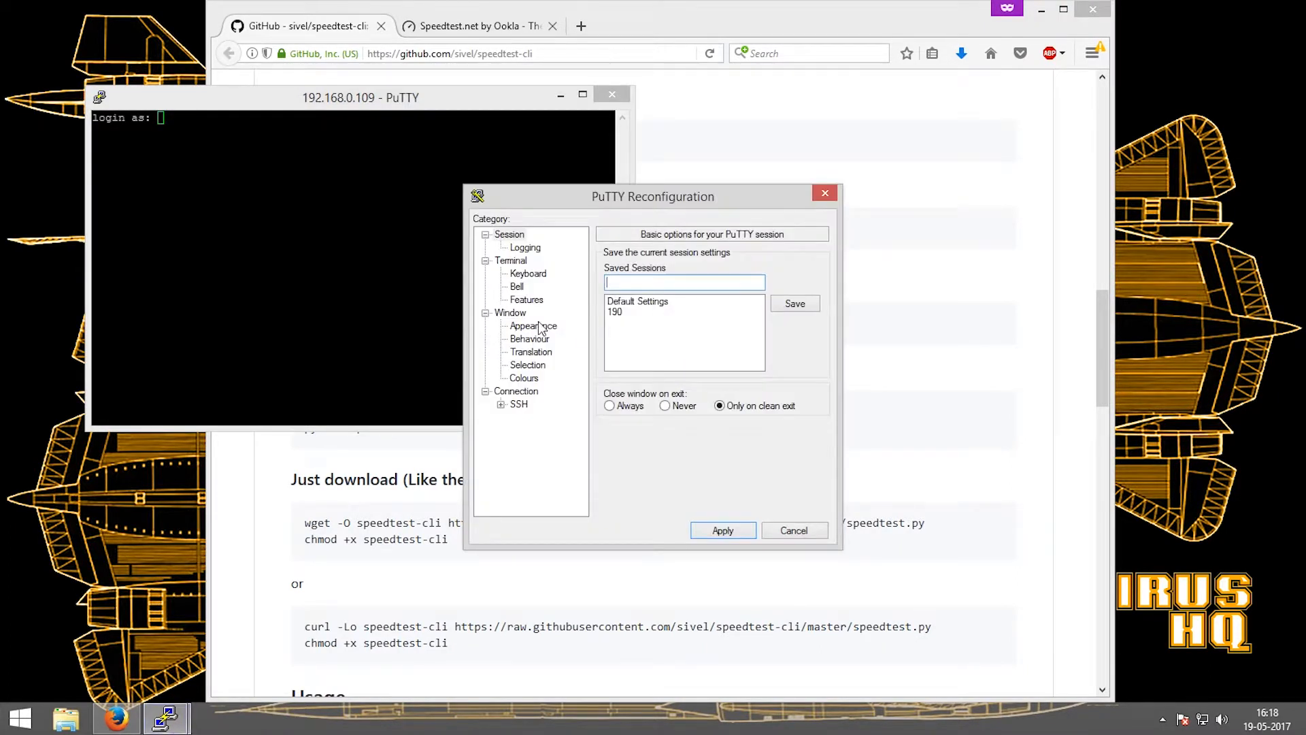
{"action": "left_click", "coordinate": [533, 325]}
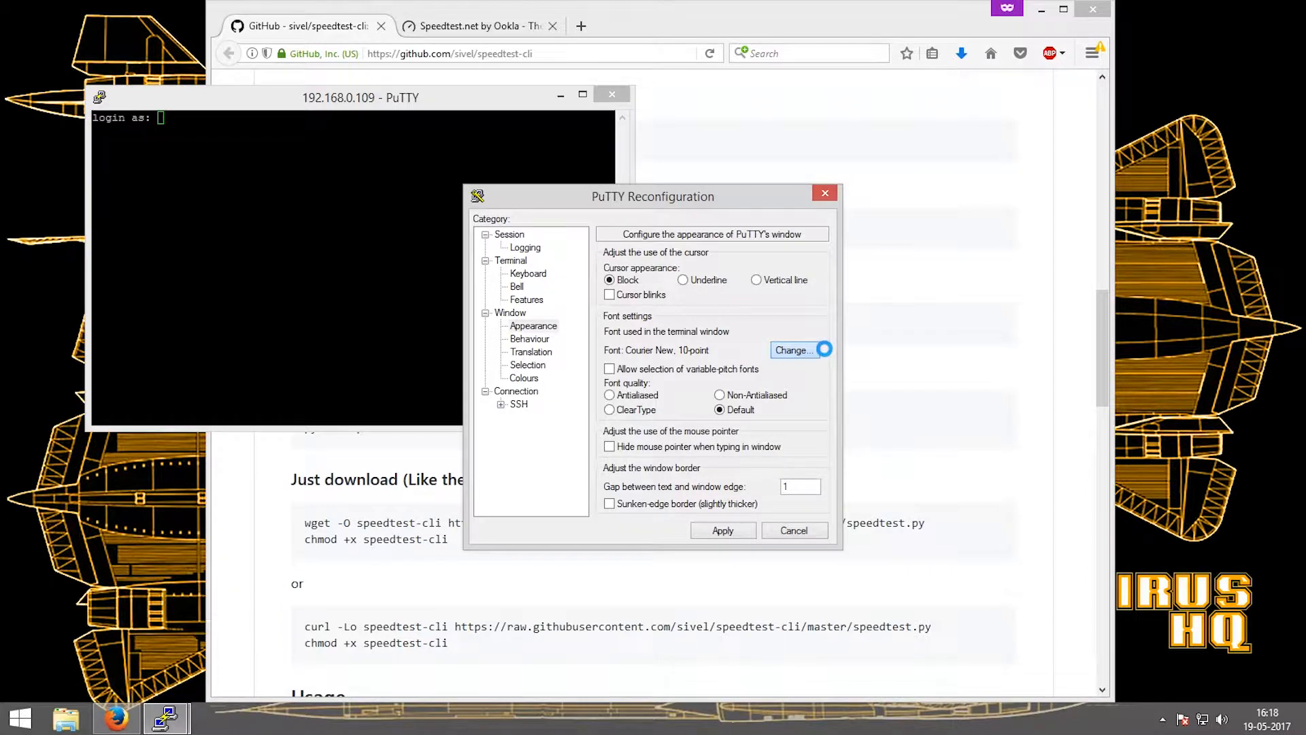
{"action": "left_click", "coordinate": [793, 349]}
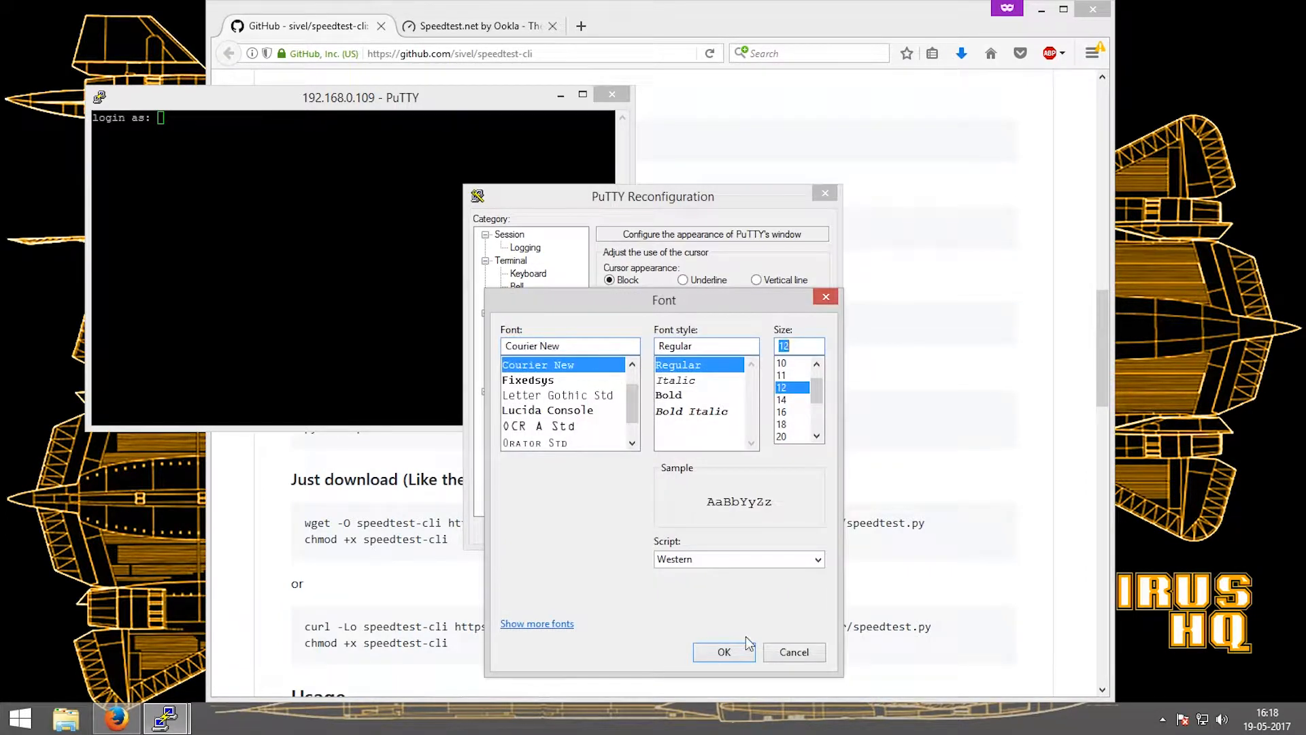
{"action": "left_click", "coordinate": [722, 652]}
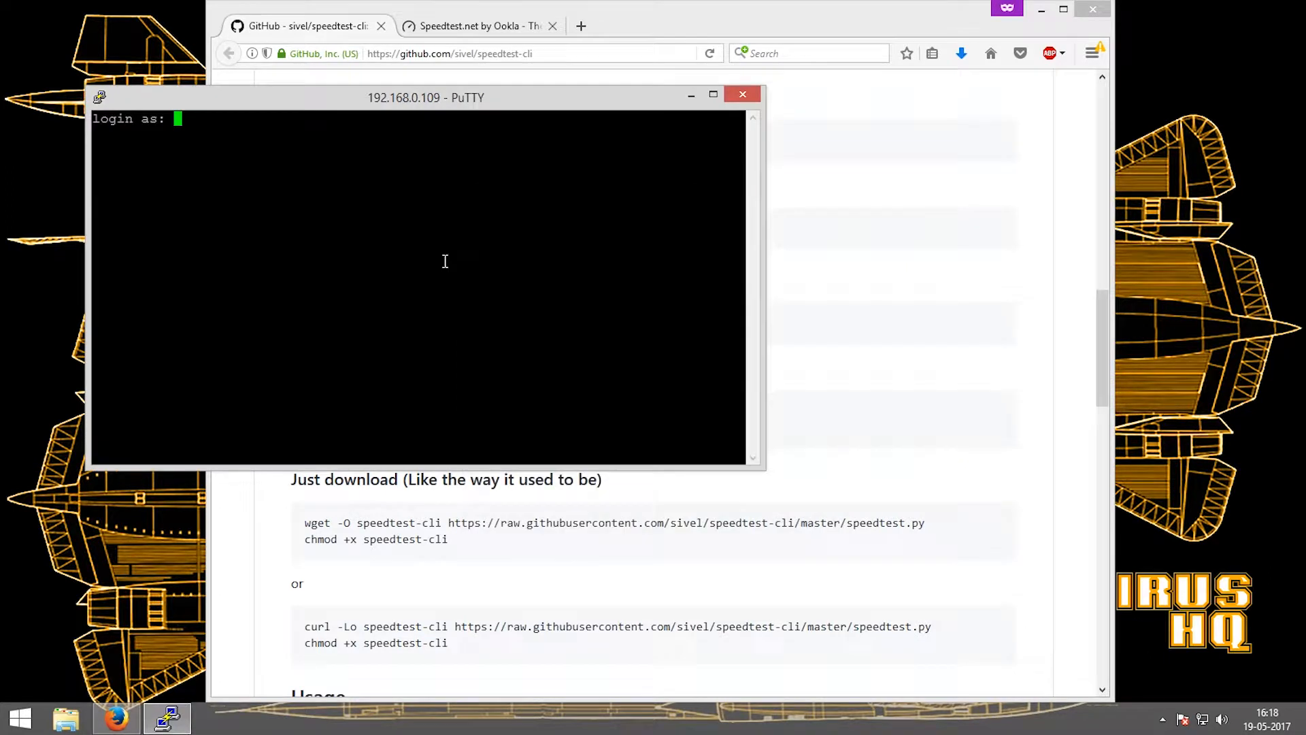
{"action": "type", "text": "pi"}
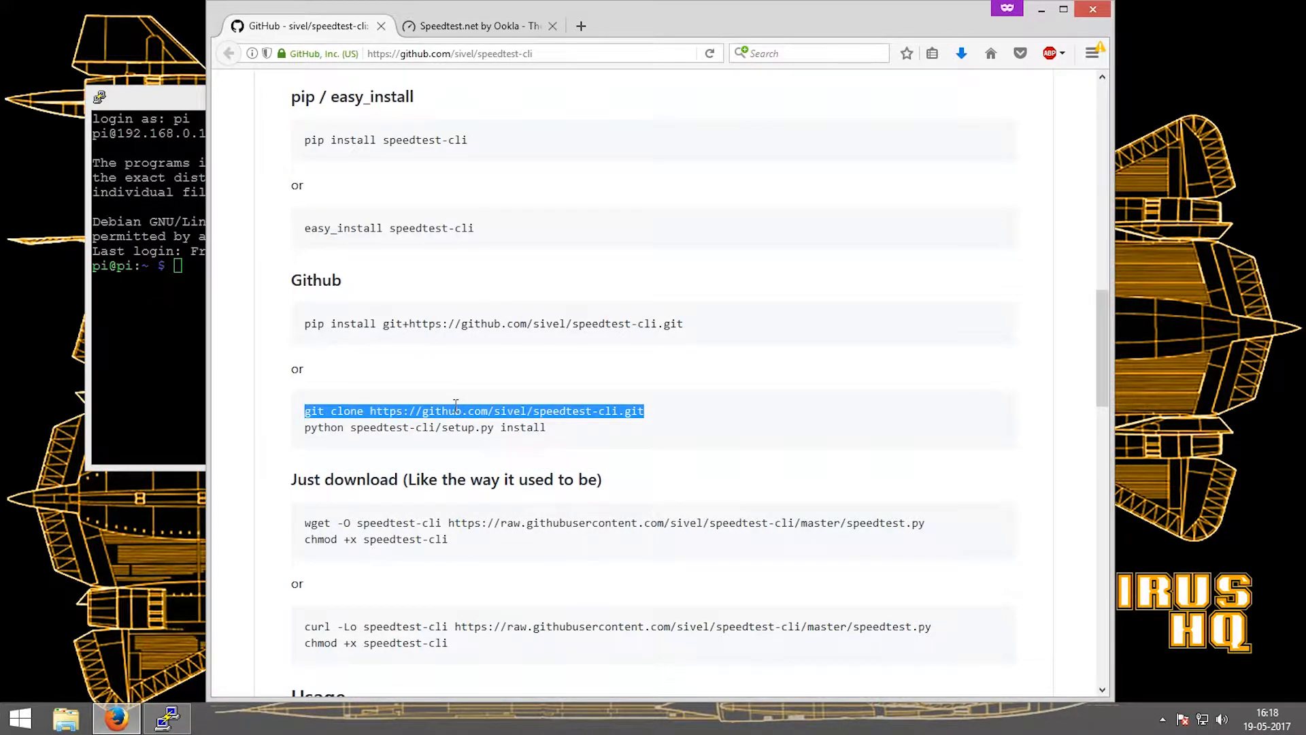
- Run git clone of sivel/speedtest-cli and sudo python setup.py install on the Pi
{"action": "type", "text": "git clone https://github.com/sivel/speedtest-cli.git"}
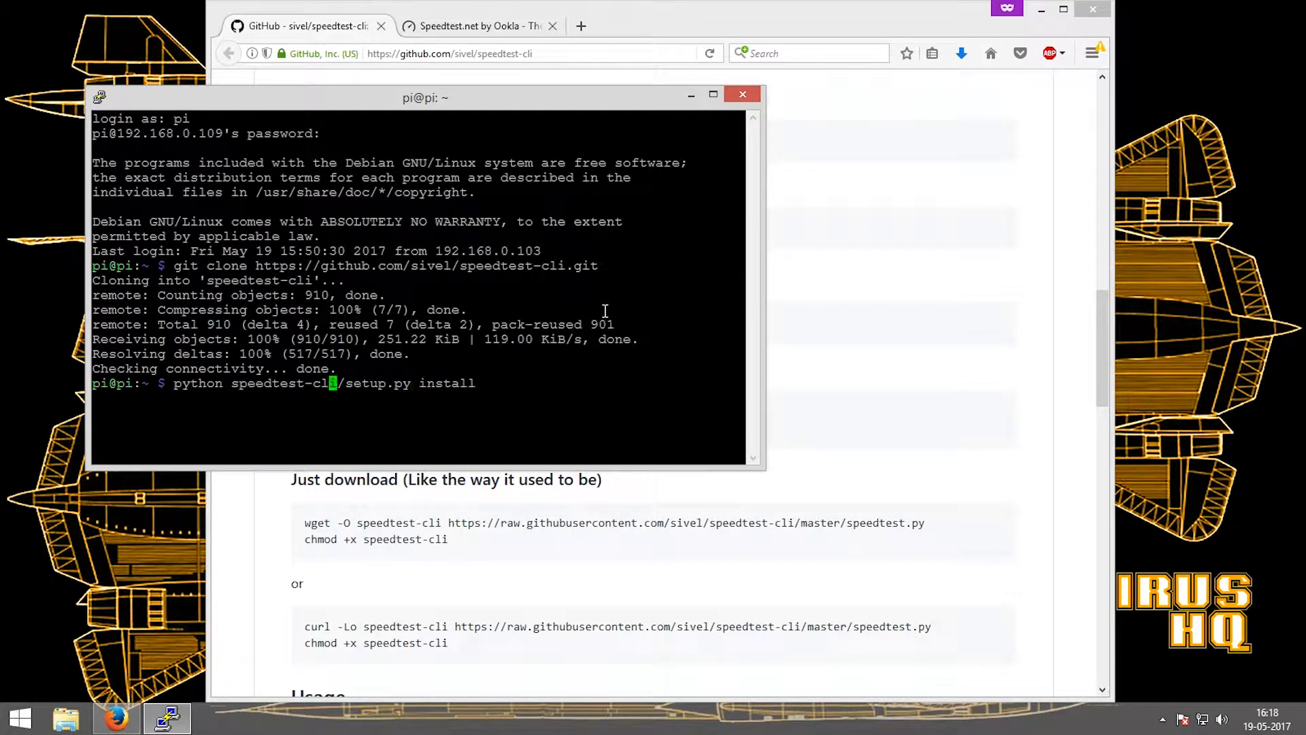
{"action": "type", "text": "sudo"}
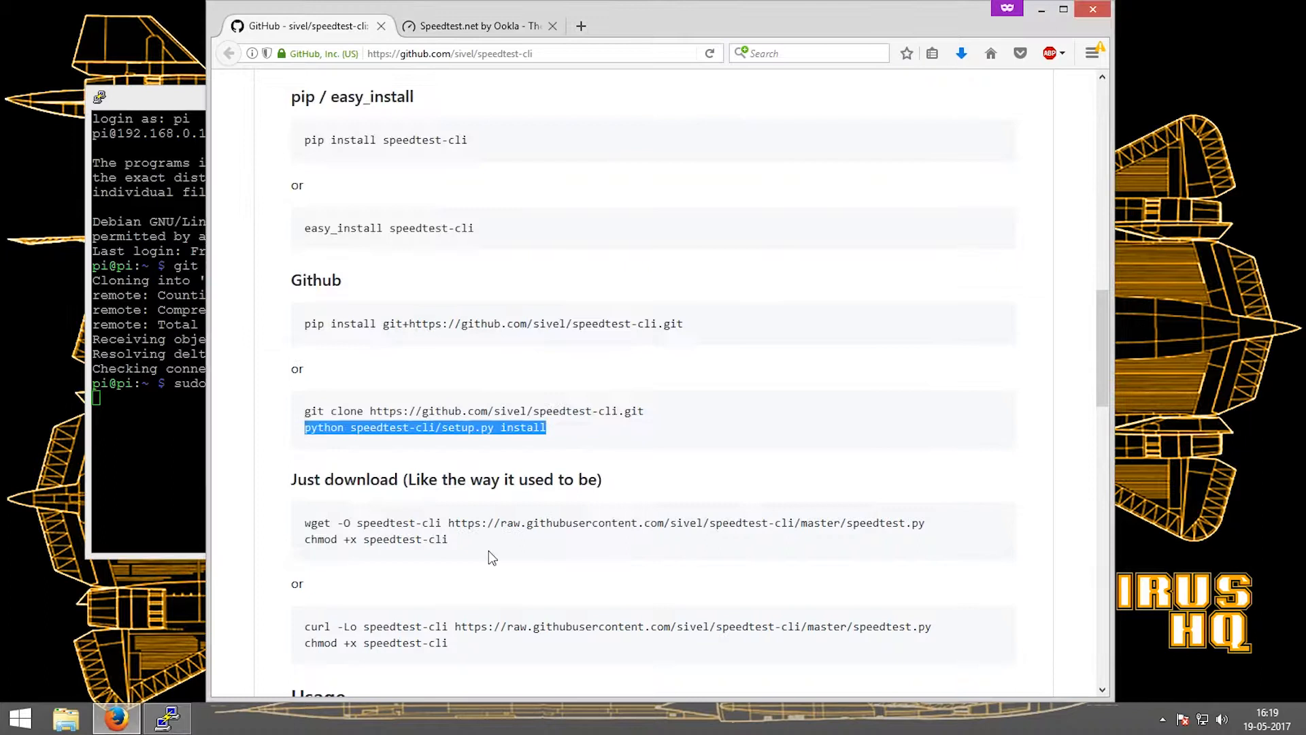
{"action": "scroll", "scroll_direction": "down", "scroll_amount": 3}
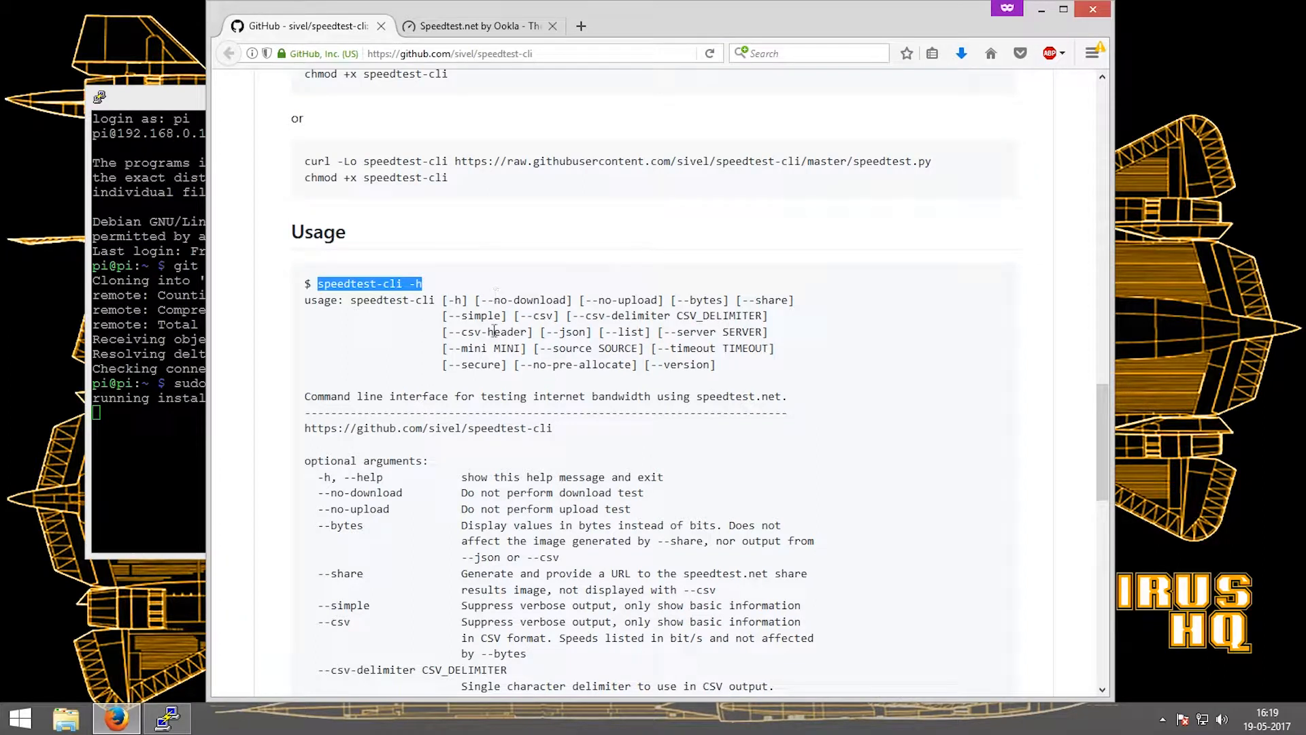
{"action": "scroll", "scroll_direction": "down", "scroll_amount": 3}
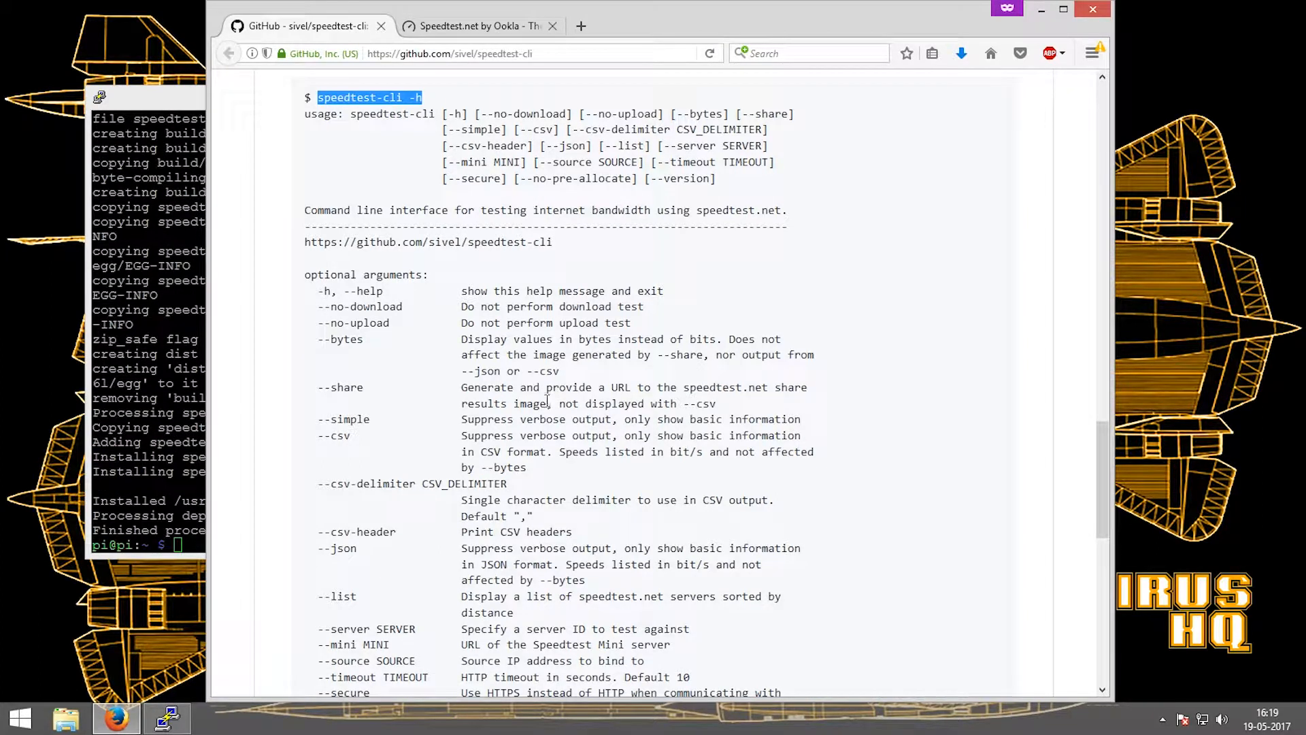
{"action": "scroll", "scroll_direction": "down", "scroll_amount": 3}
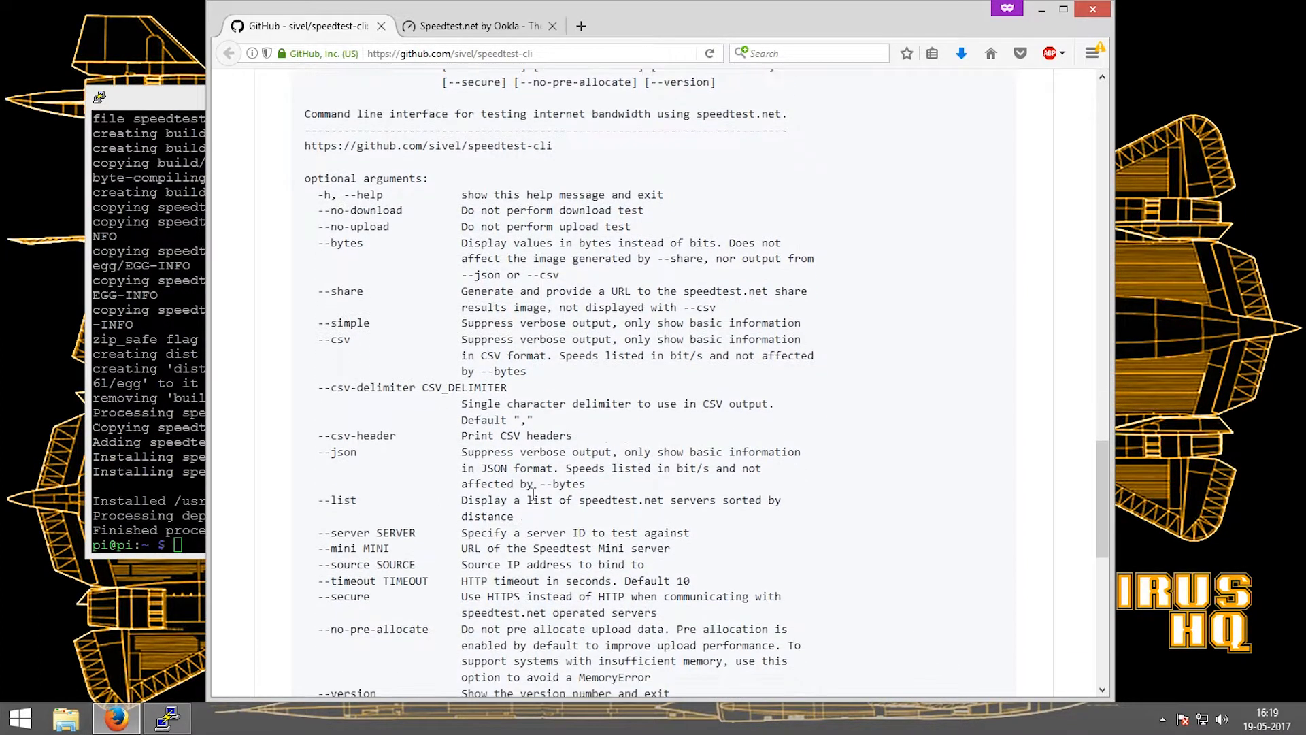
{"action": "scroll", "scroll_direction": "down", "scroll_amount": 3}
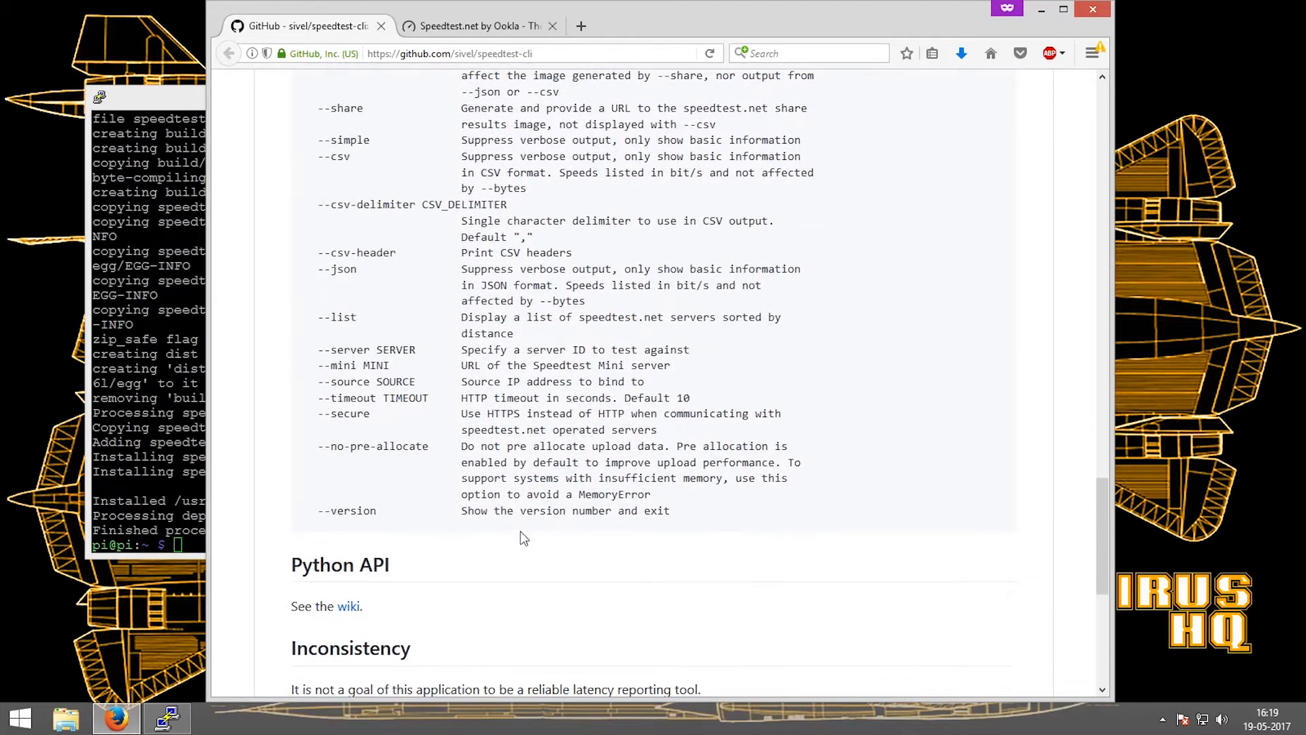
{"action": "mouse_move", "coordinate": [526, 510]}
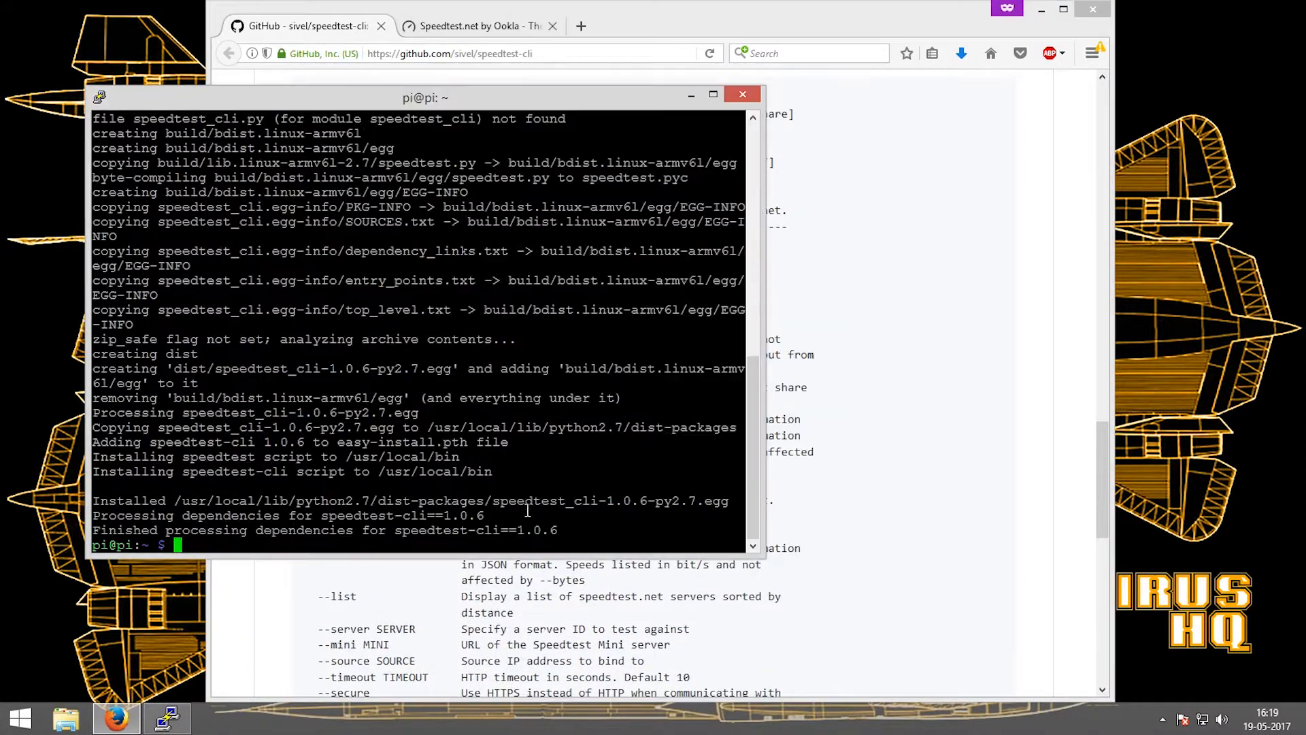
- Clear the terminal and run speedtest-cli, getting 6.13 Mbit/s down and 1.93 Mbit/s up
{"action": "type", "text": "clear"}
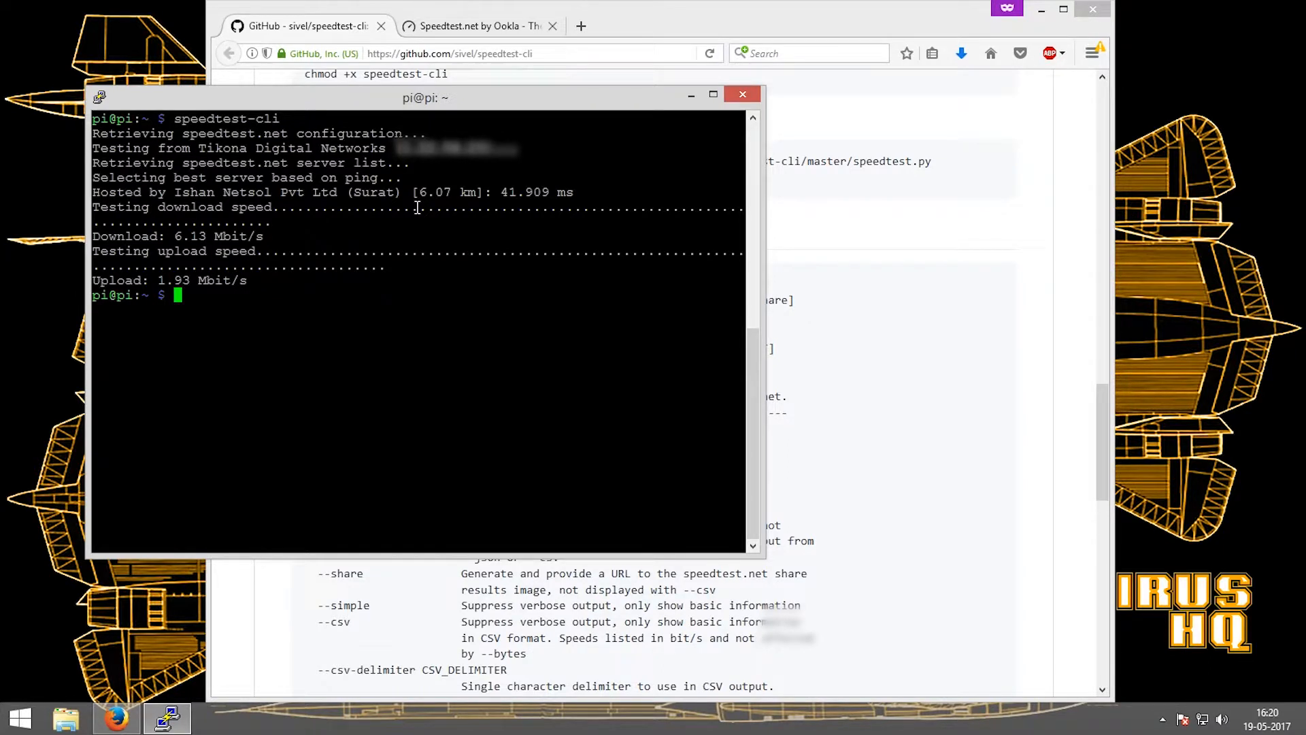
{"action": "mouse_move", "coordinate": [677, 21]}
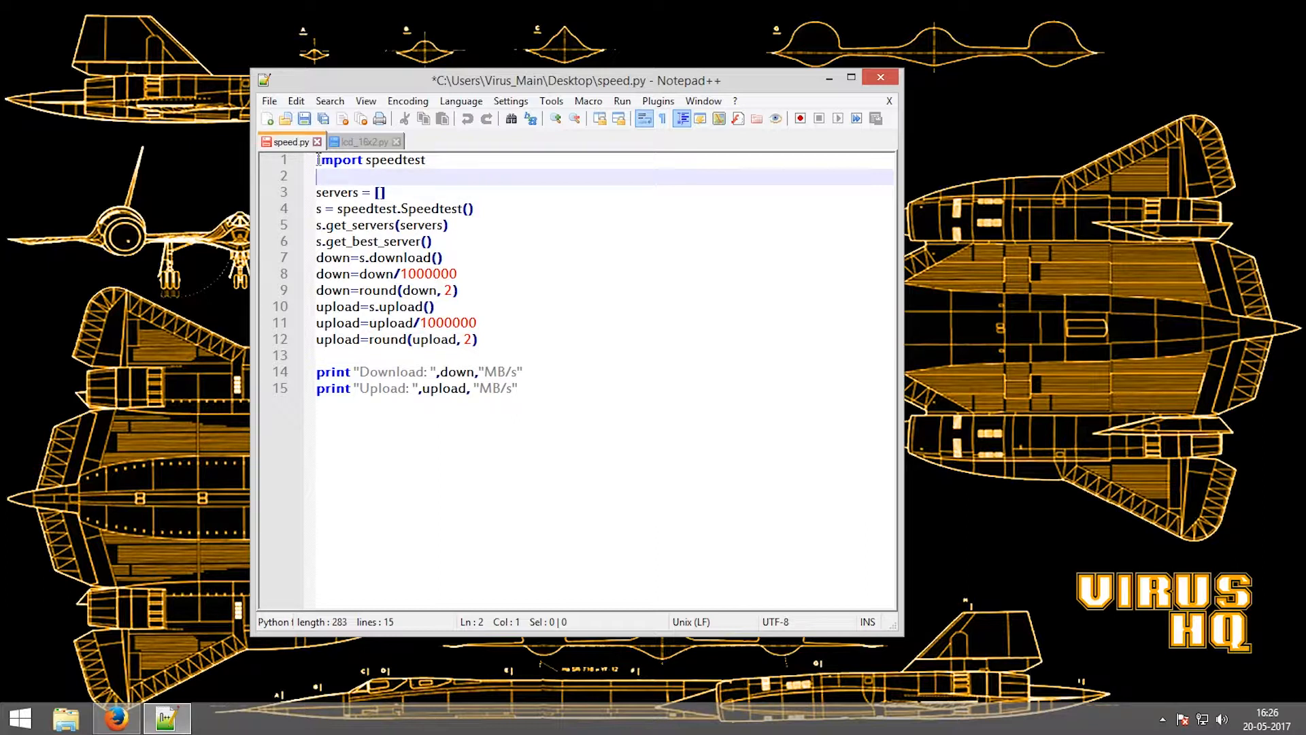
{"action": "mouse_move", "coordinate": [437, 159]}
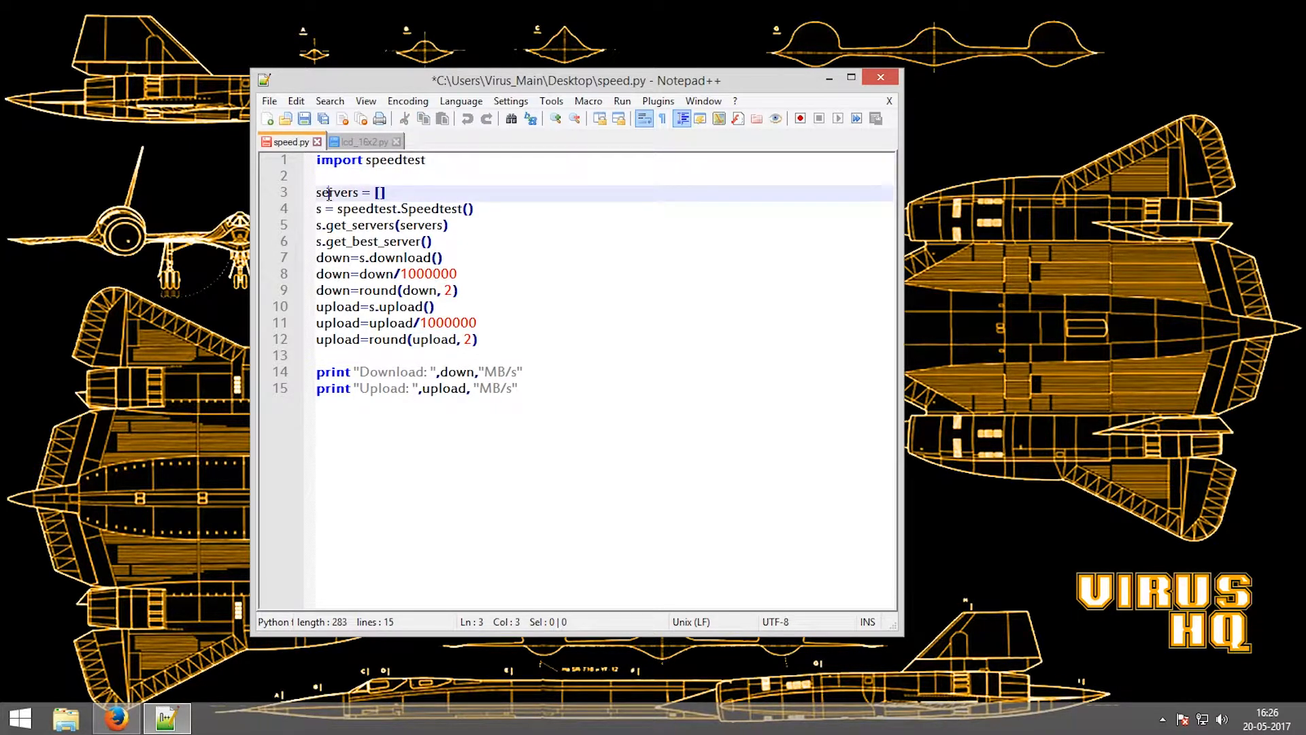
- Highlight speed.py's servers list, download measurement and rounding lines, then switch to lcd_16x2.py
{"action": "left_click", "coordinate": [380, 191]}
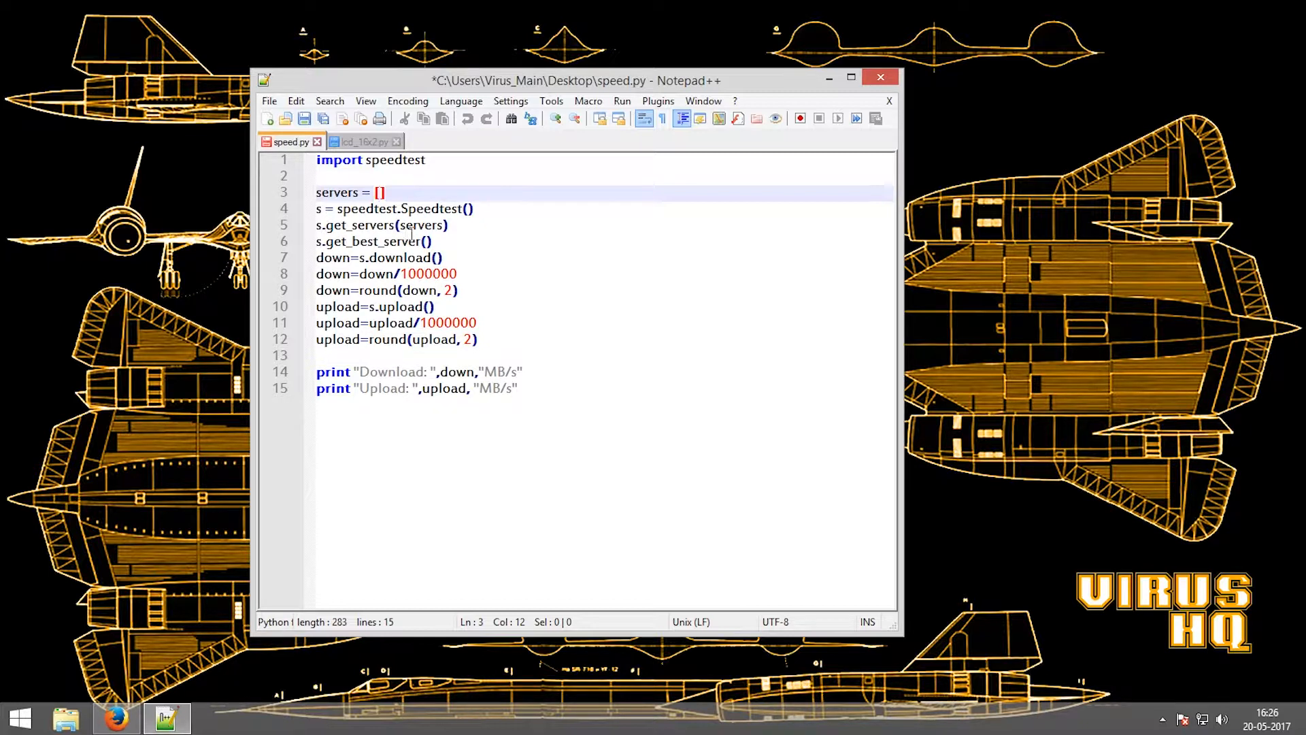
{"action": "left_click", "coordinate": [396, 242]}
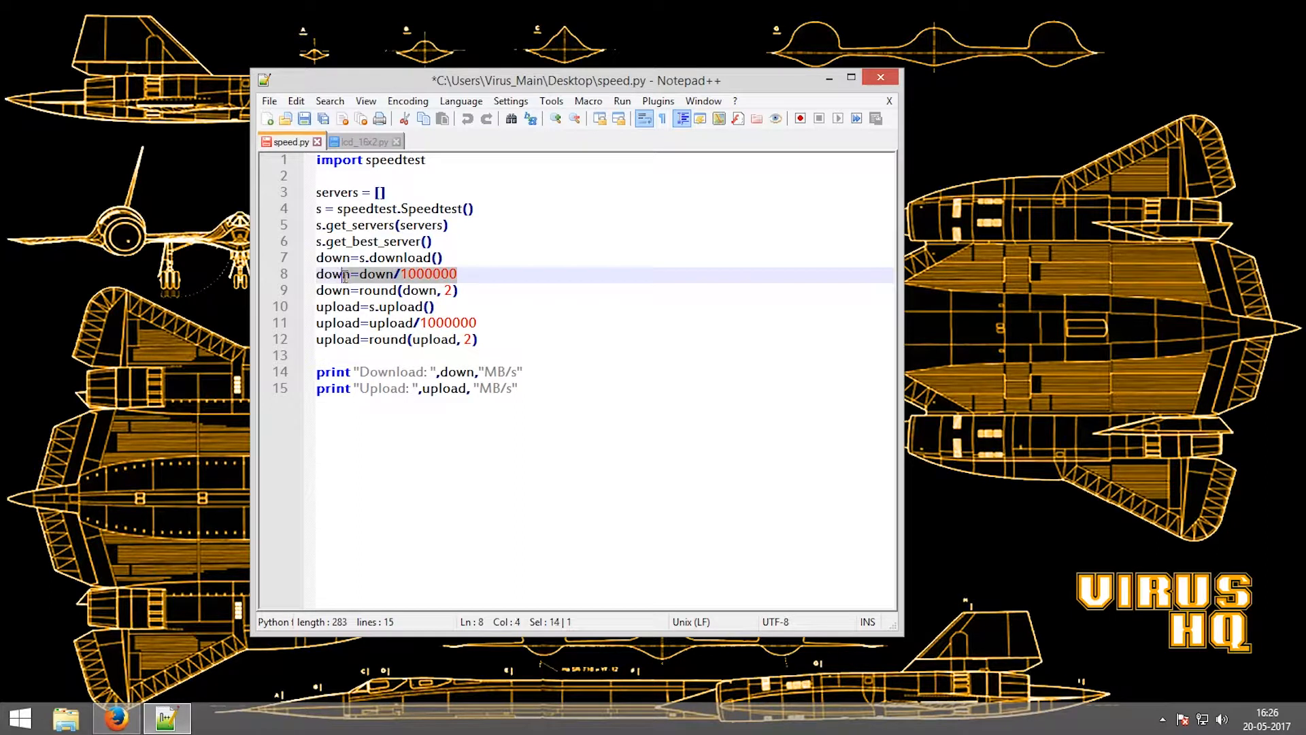
{"action": "left_click", "coordinate": [321, 257]}
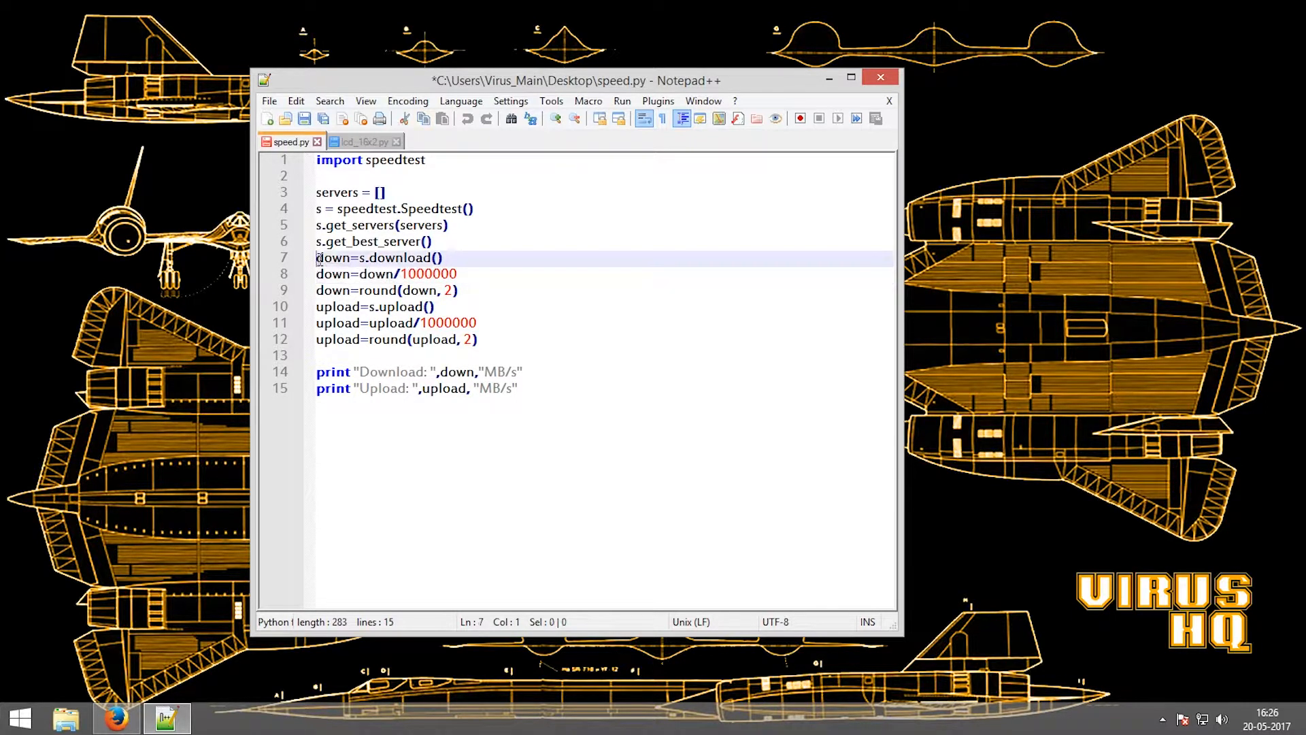
{"action": "left_click_drag", "start_coordinate": [317, 257], "coordinate": [361, 257]}
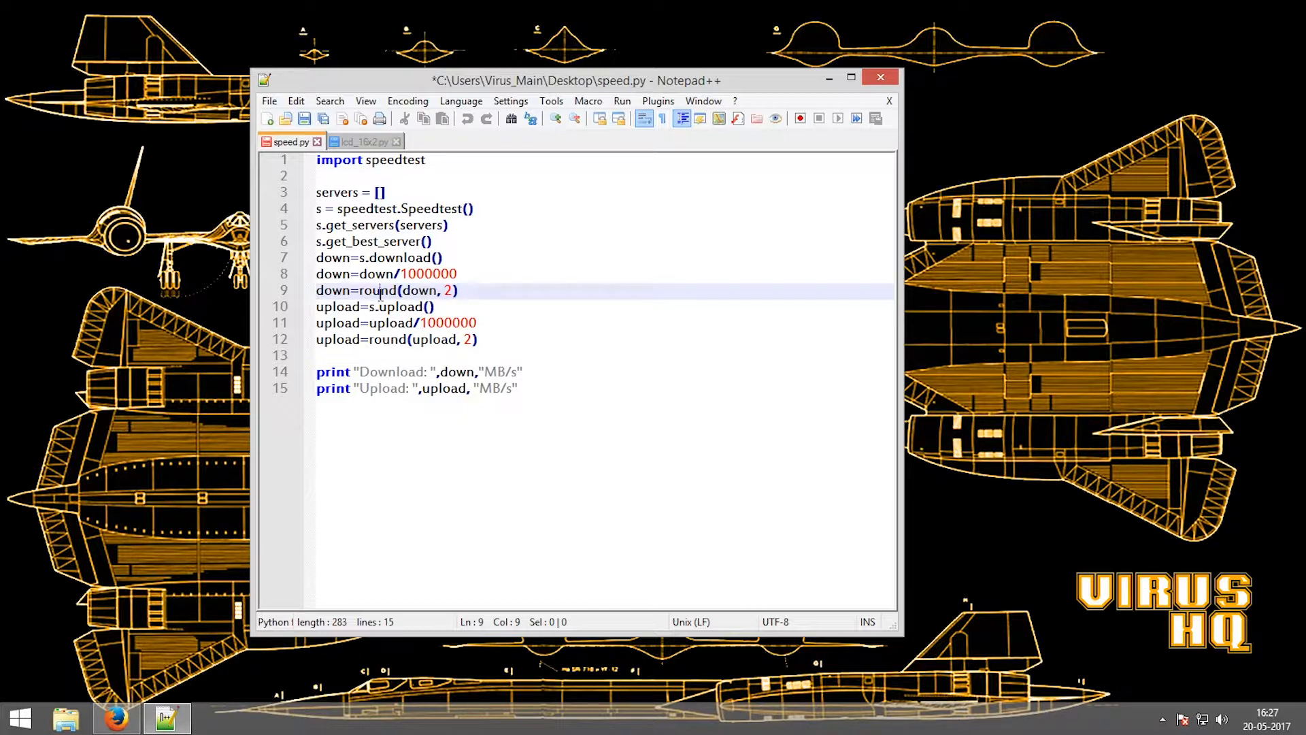
{"action": "double_click", "coordinate": [374, 290]}
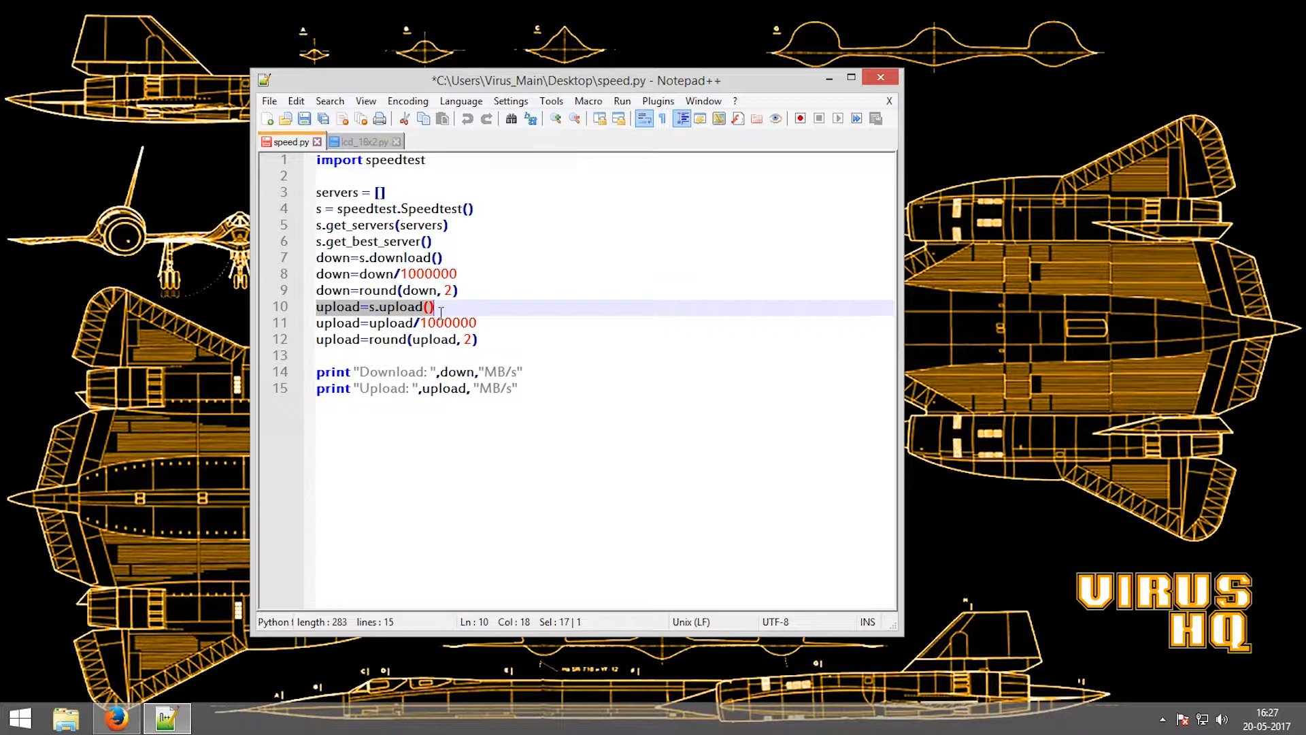
{"action": "mouse_move", "coordinate": [422, 366]}
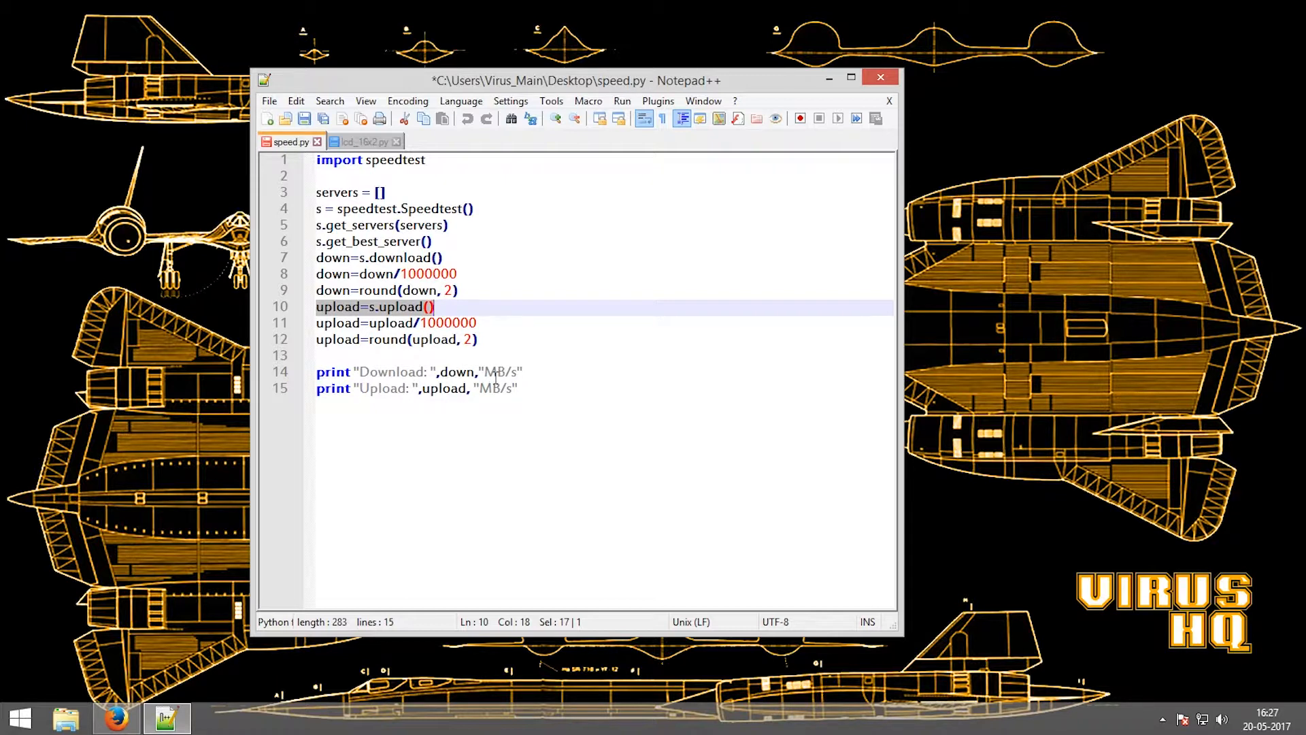
{"action": "left_click", "coordinate": [362, 140]}
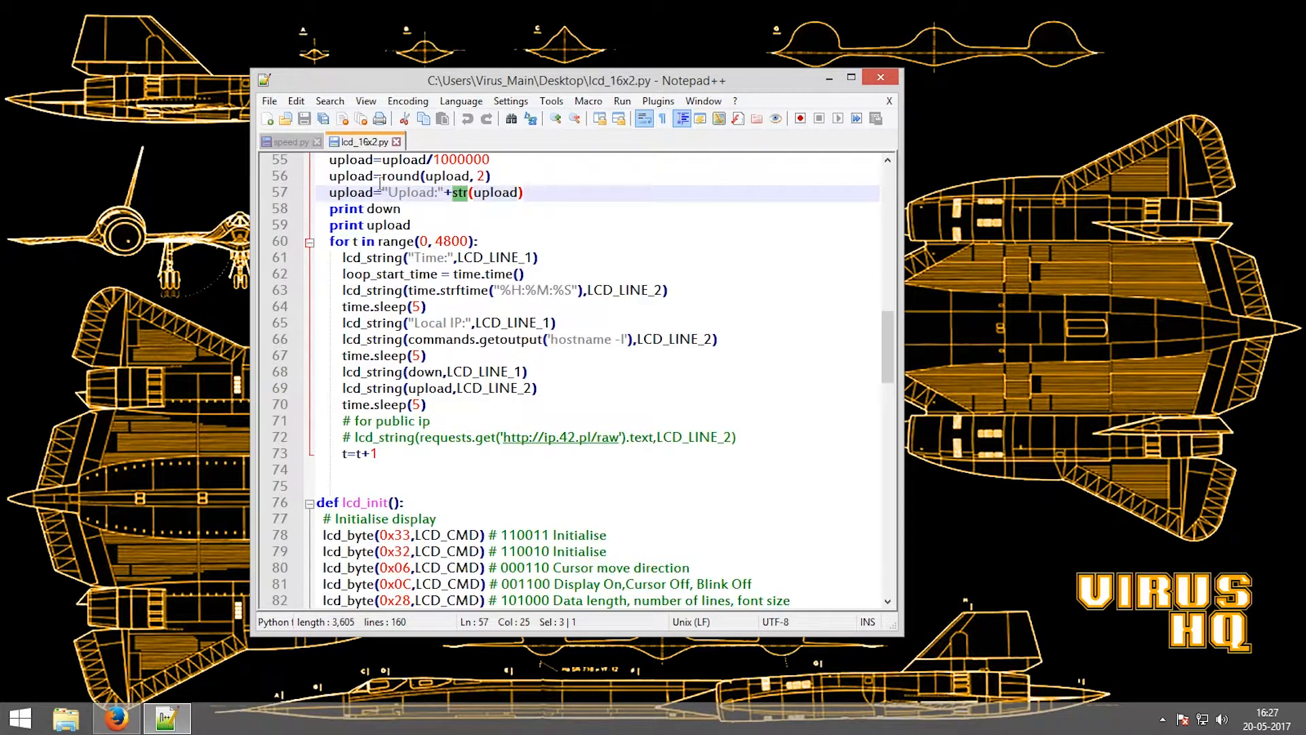
{"action": "mouse_move", "coordinate": [523, 372]}
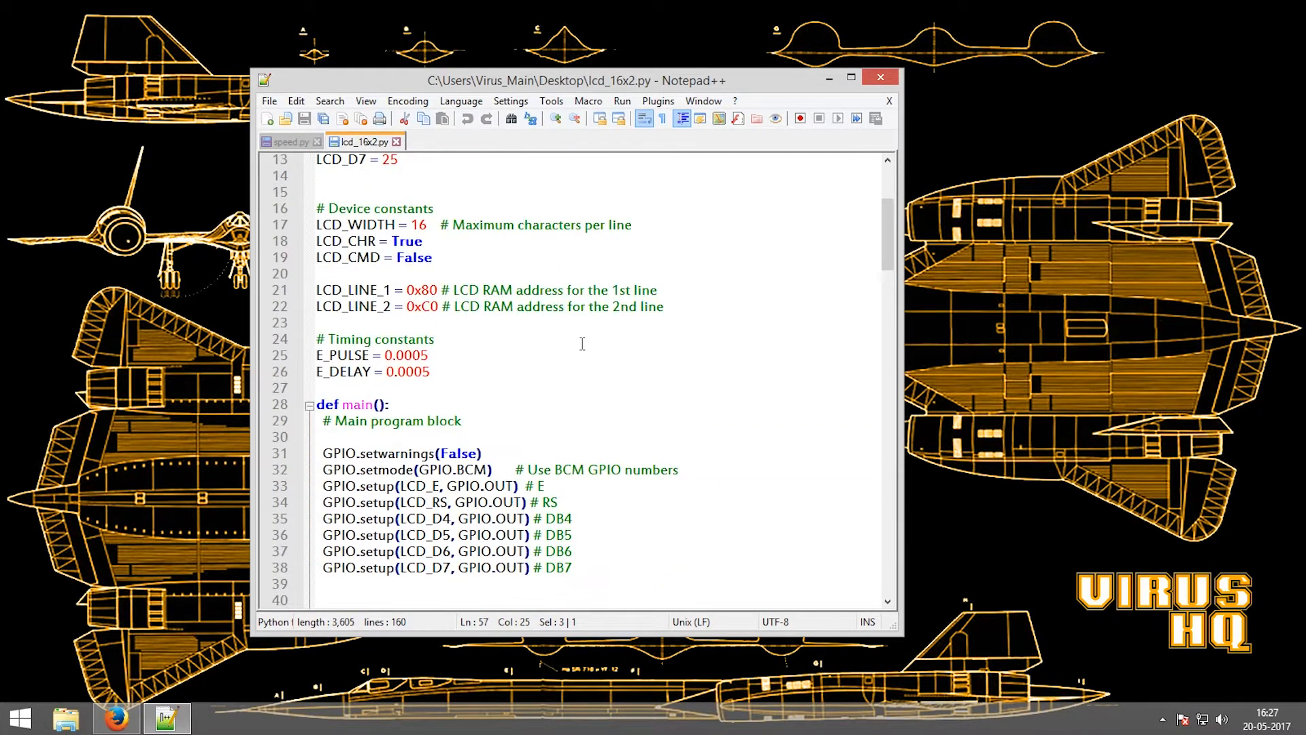
{"action": "scroll", "scroll_direction": "down", "scroll_amount": 3}
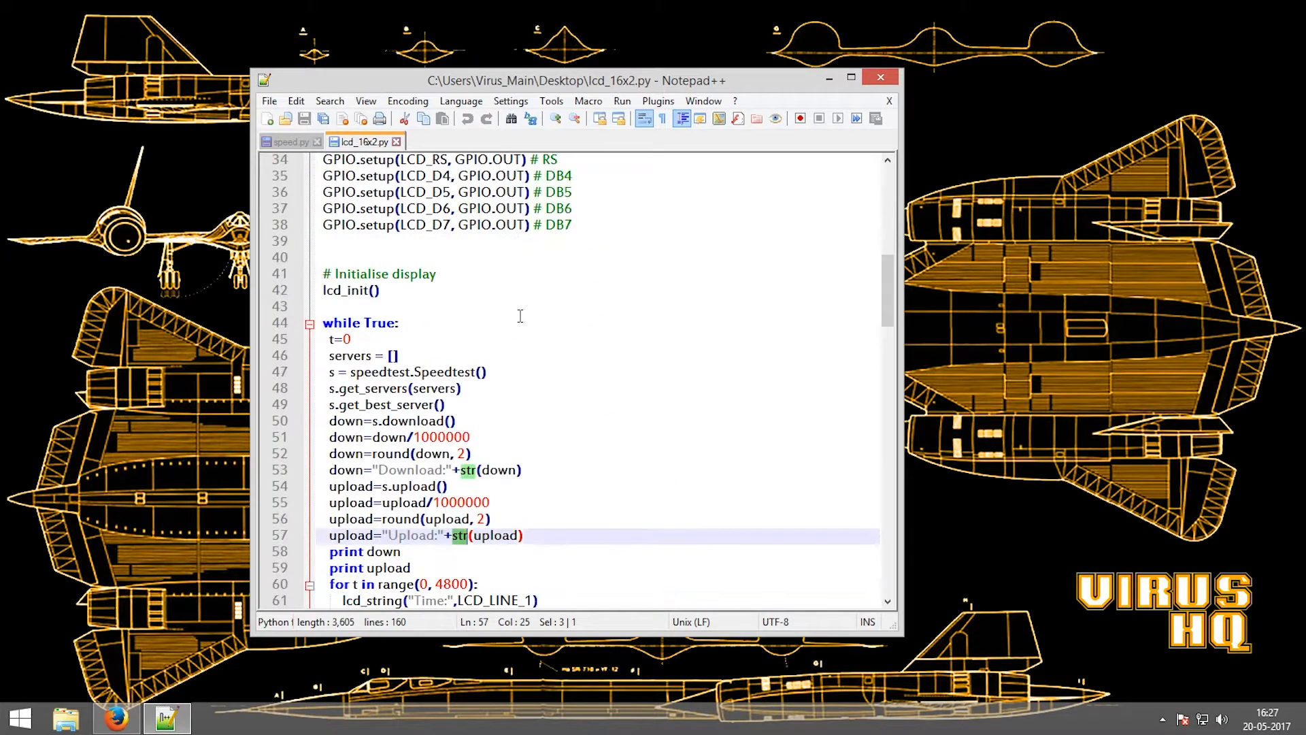
{"action": "scroll", "scroll_direction": "down", "scroll_amount": 3}
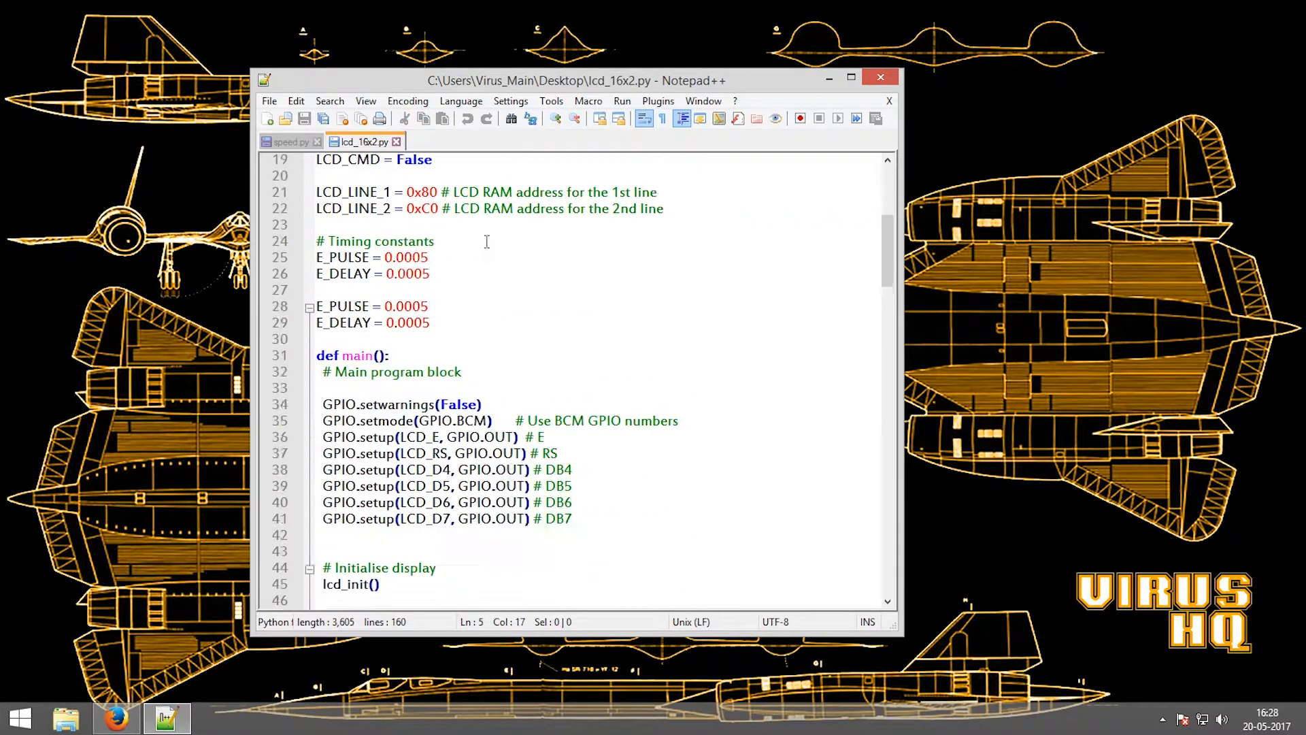
{"action": "scroll", "scroll_direction": "down", "scroll_amount": 3}
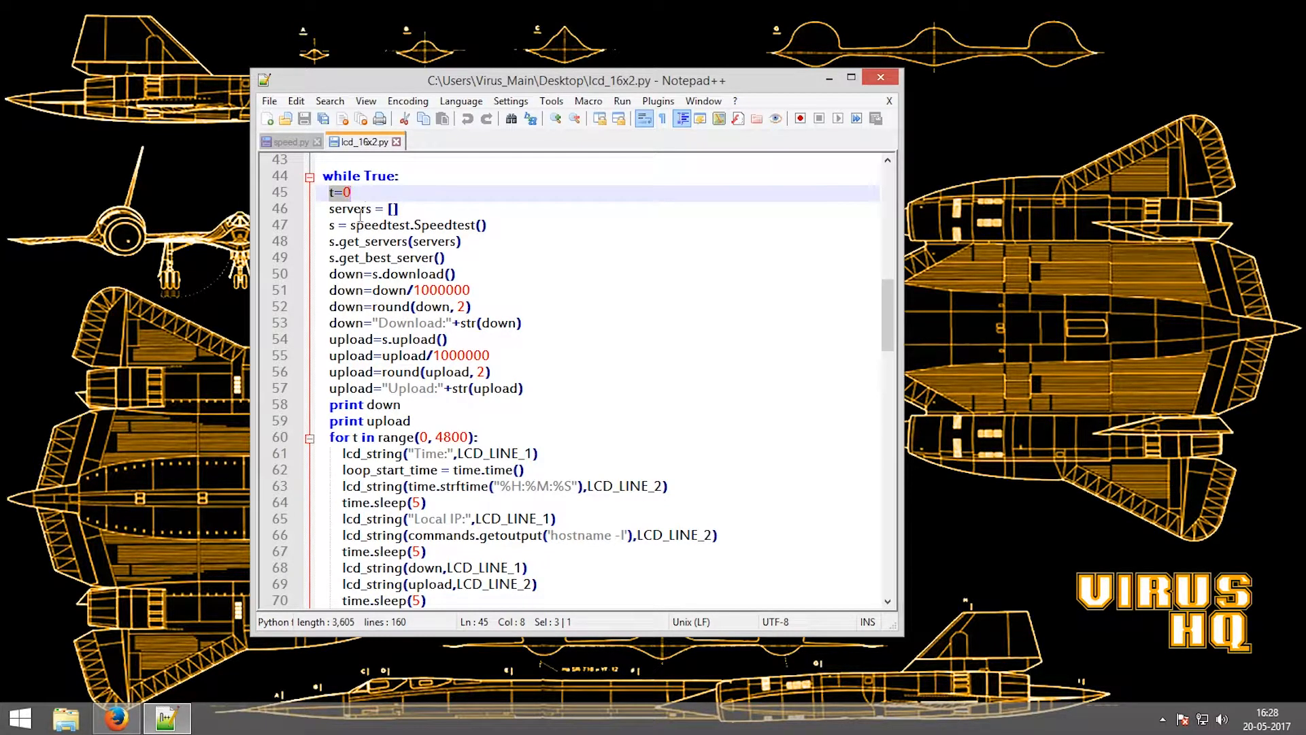
{"action": "left_click_drag", "start_coordinate": [336, 192], "coordinate": [522, 388]}
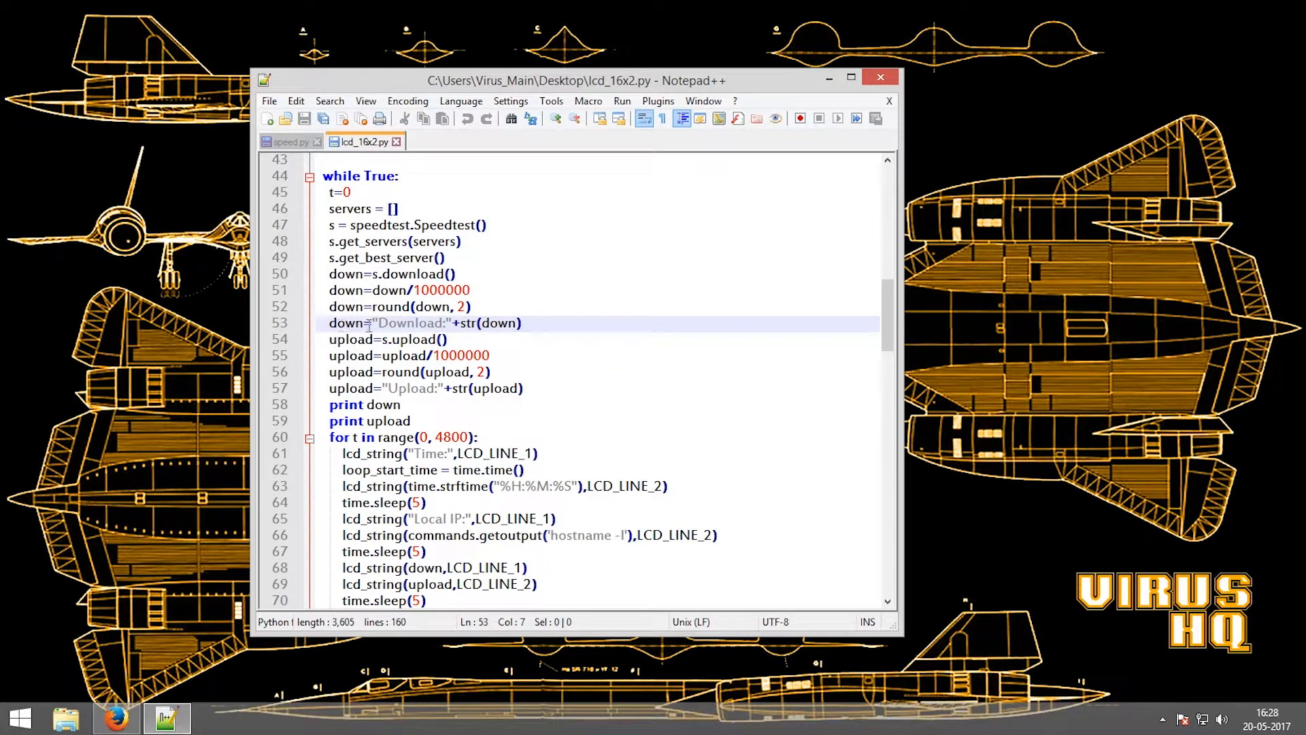
{"action": "mouse_move", "coordinate": [479, 328]}
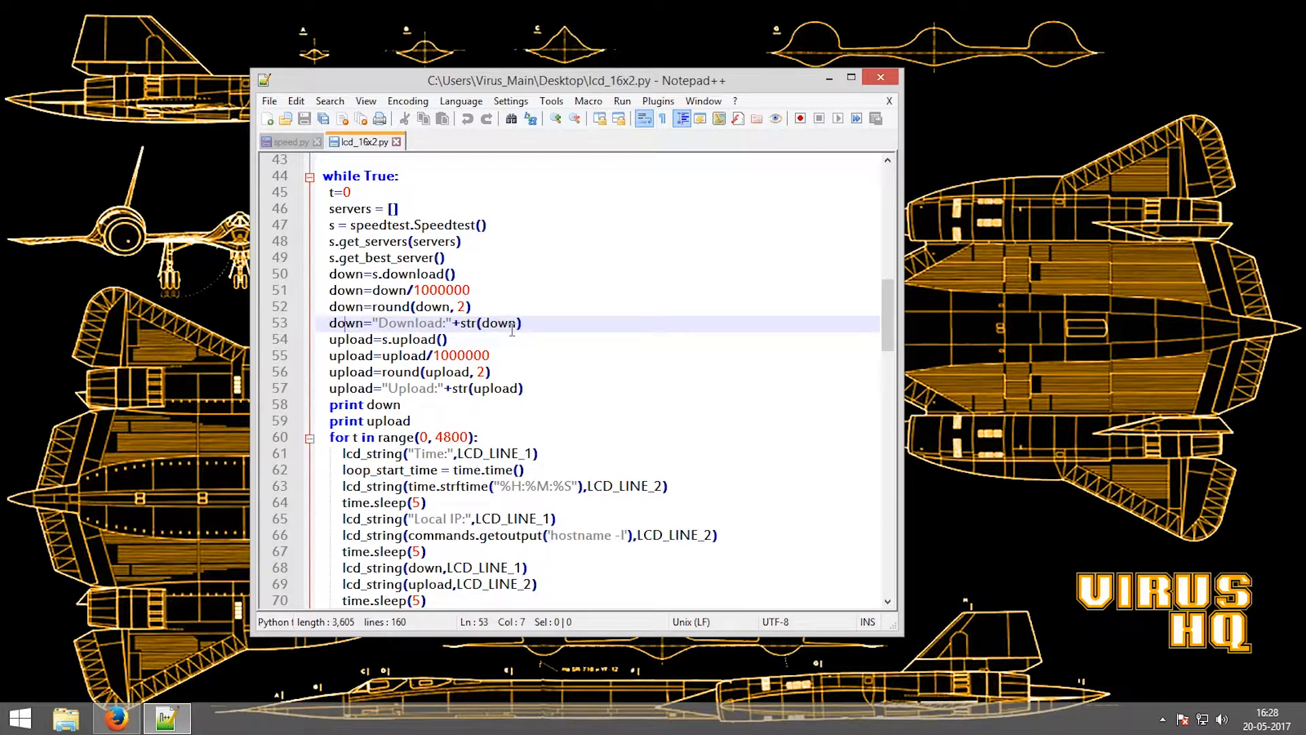
{"action": "left_click", "coordinate": [457, 324]}
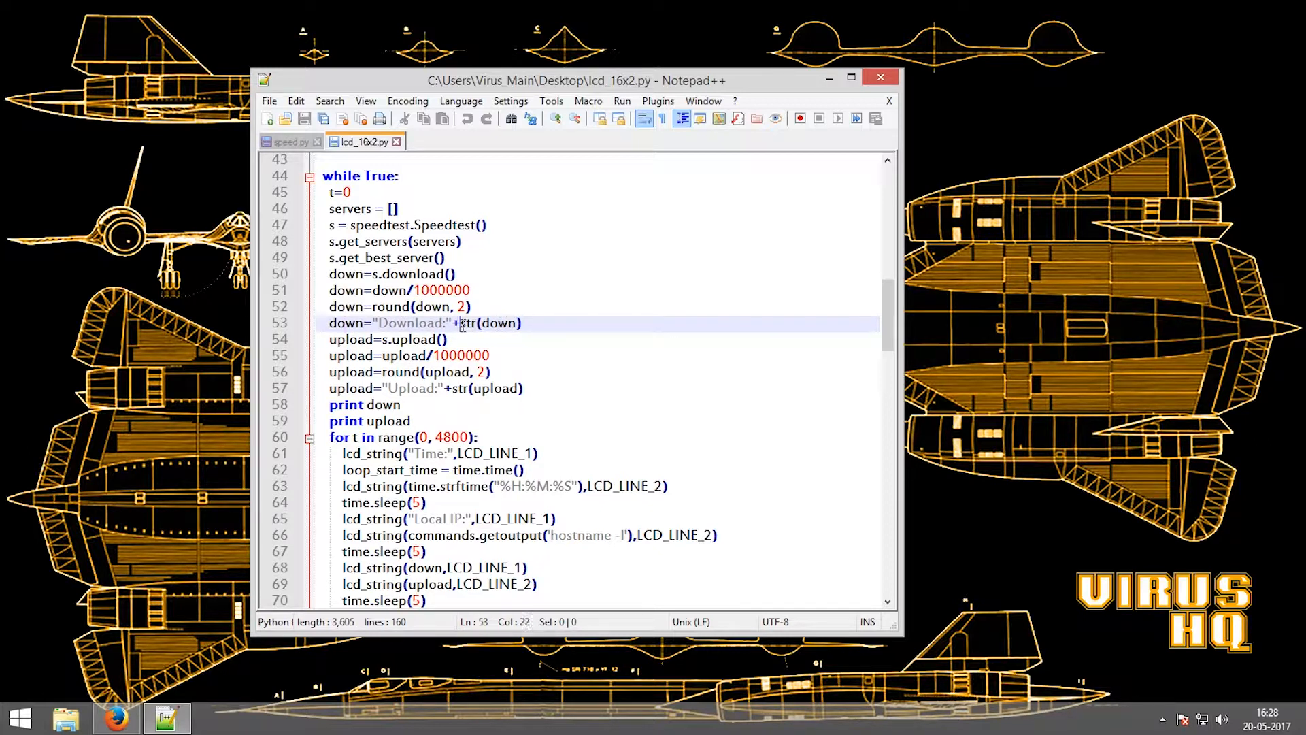
{"action": "double_click", "coordinate": [463, 323]}
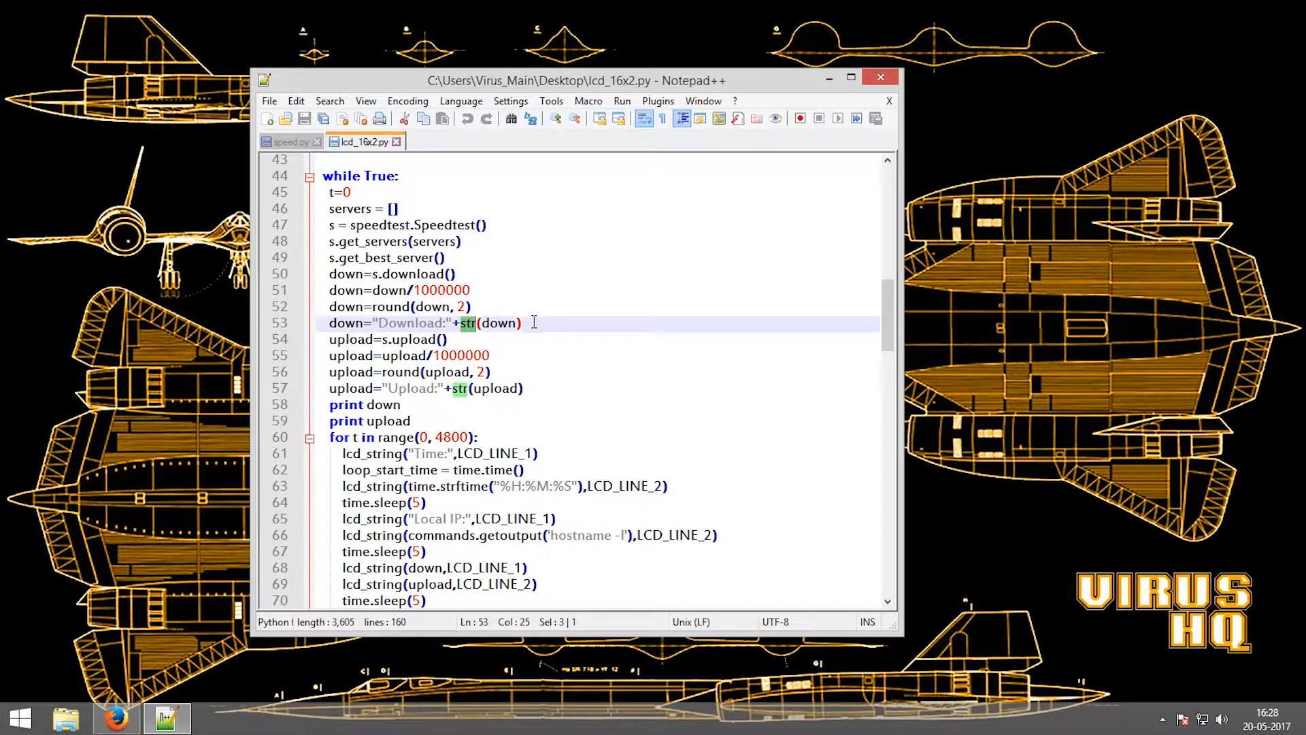
{"action": "mouse_move", "coordinate": [503, 325]}
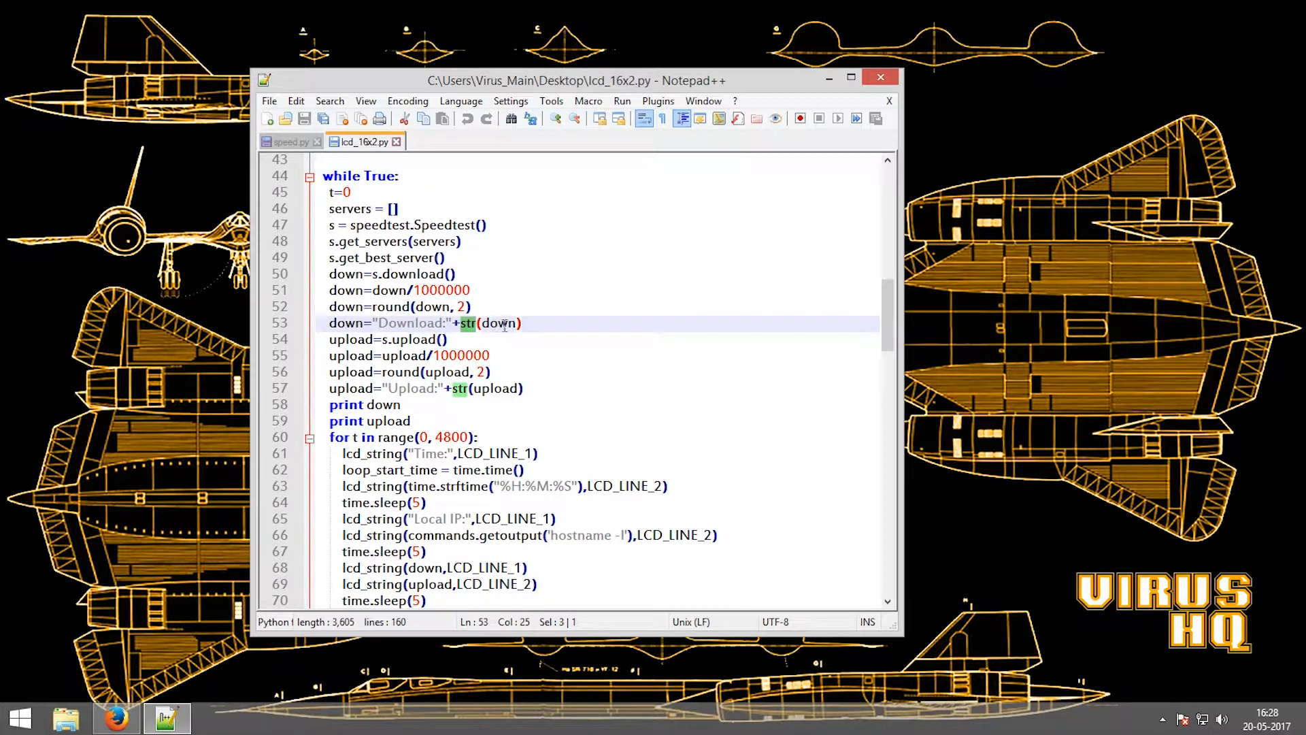
{"action": "mouse_move", "coordinate": [525, 324]}
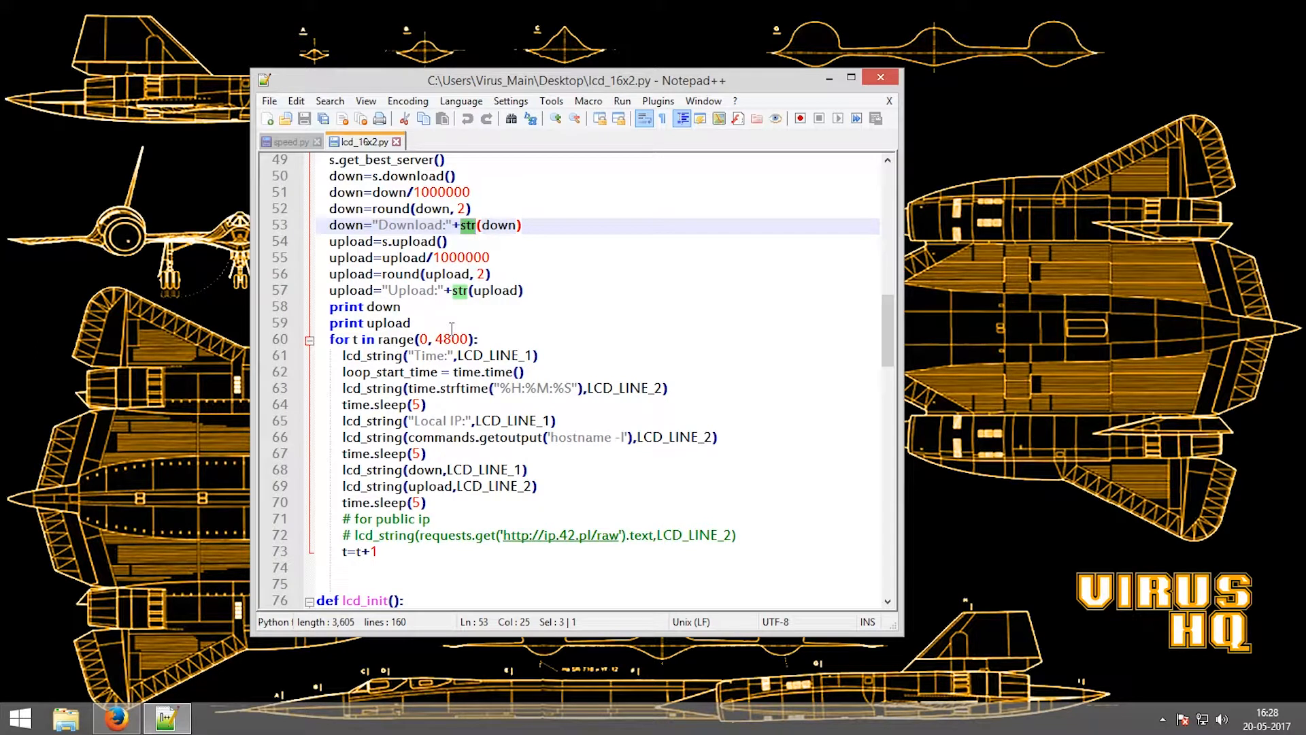
{"action": "mouse_move", "coordinate": [469, 469]}
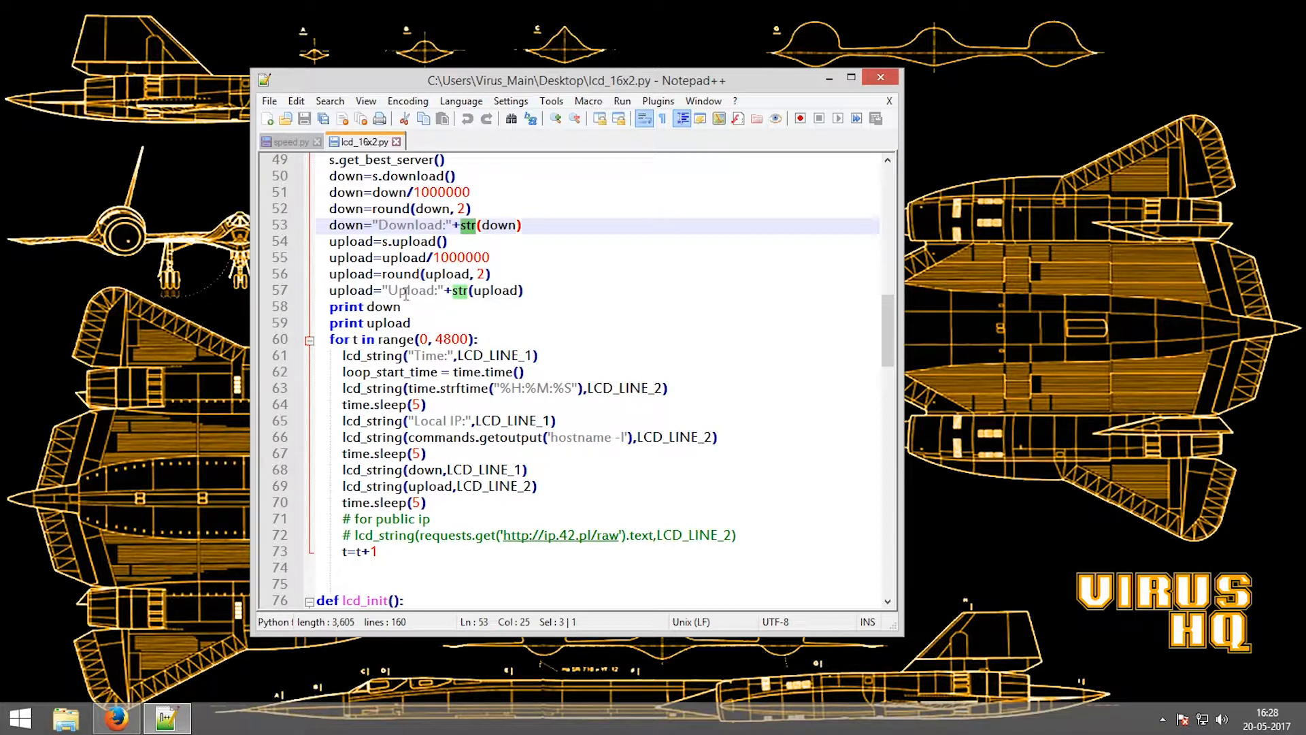
{"action": "scroll", "scroll_direction": "down", "scroll_amount": 3}
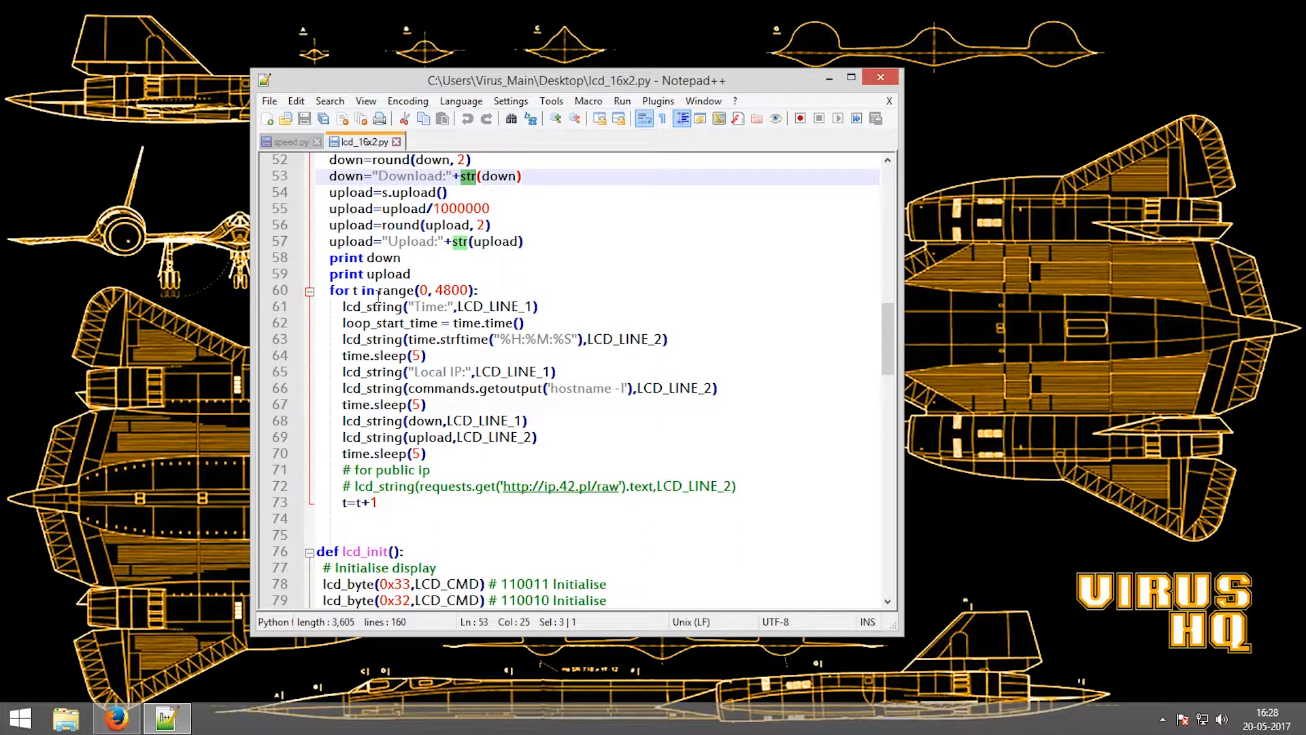
{"action": "mouse_move", "coordinate": [479, 303]}
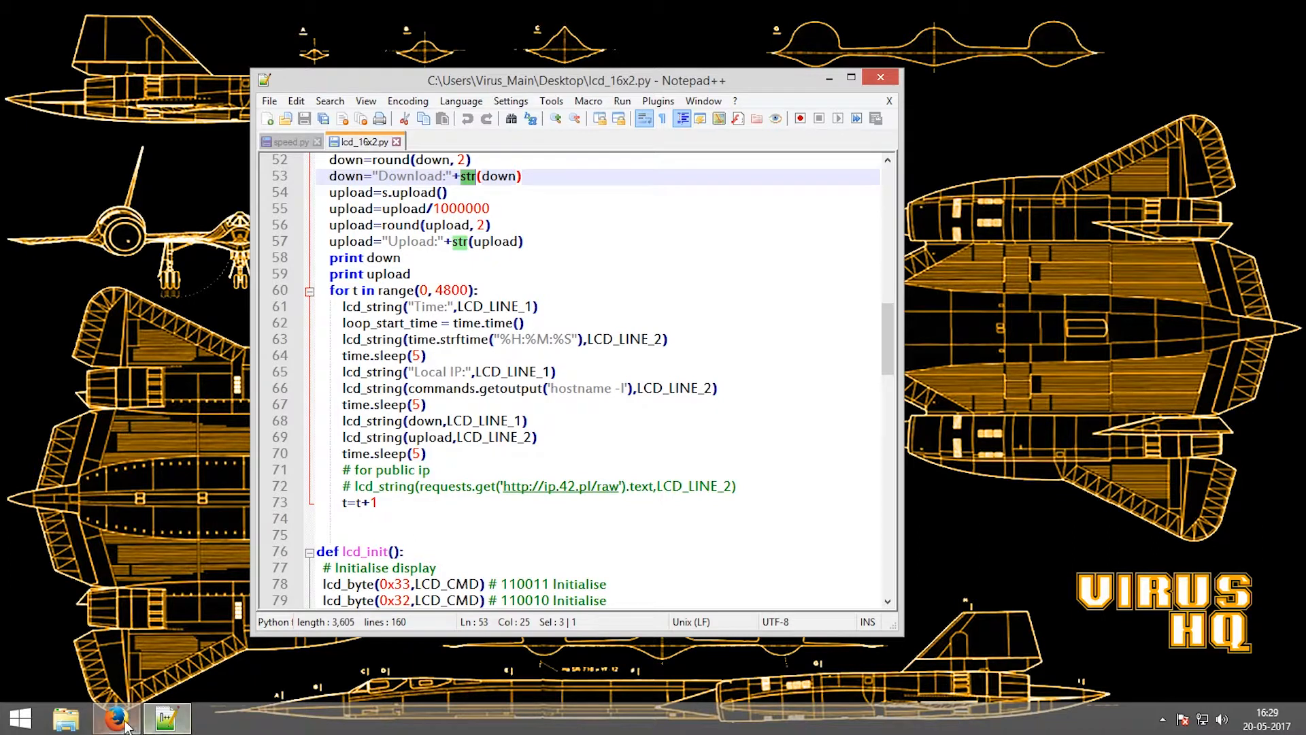
{"action": "left_click", "coordinate": [117, 716]}
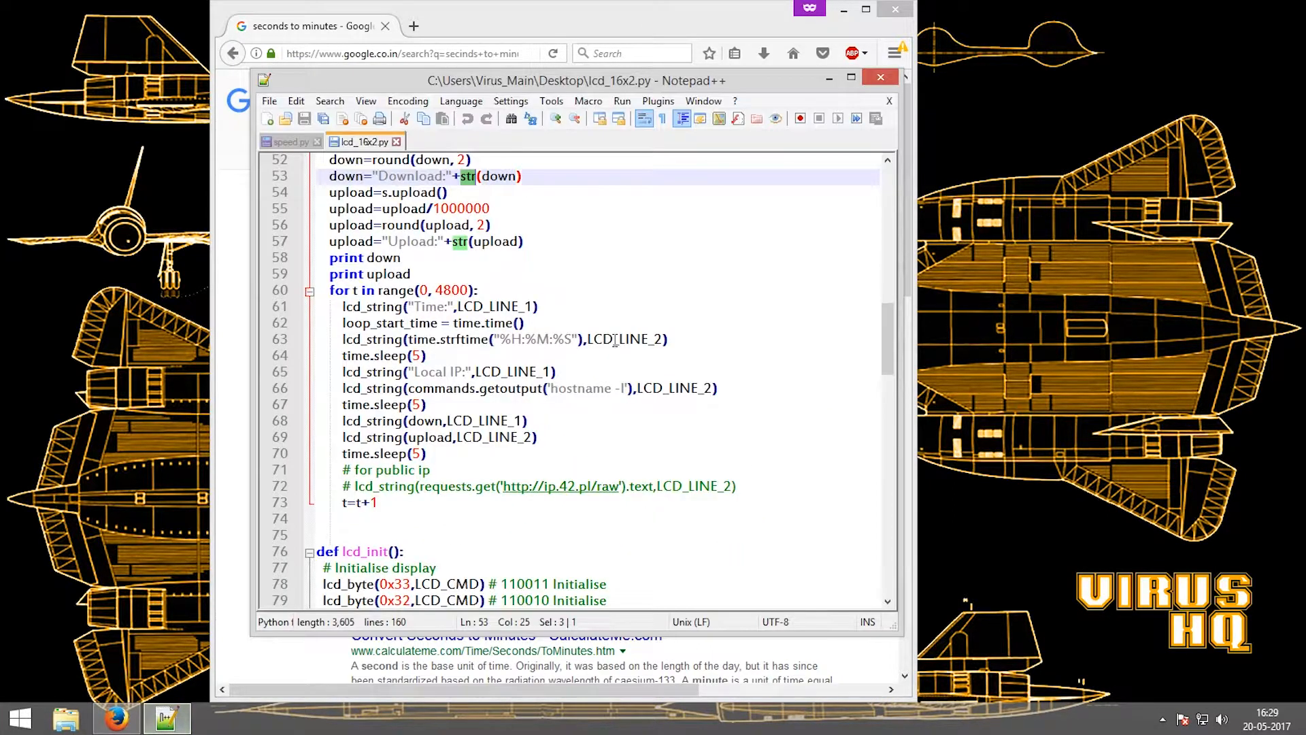
- Enter 15 seconds in Google's converter to read 0.25 minutes
{"action": "left_click", "coordinate": [406, 404]}
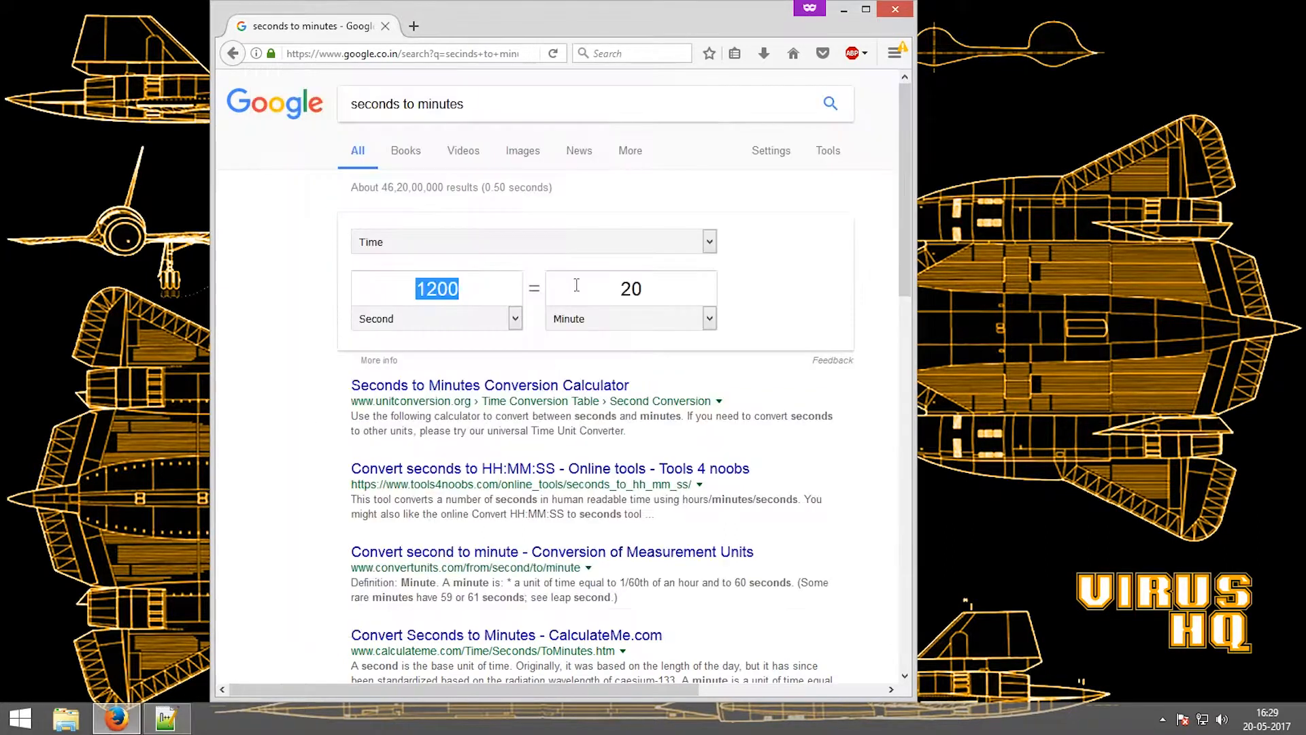
{"action": "type", "text": "15"}
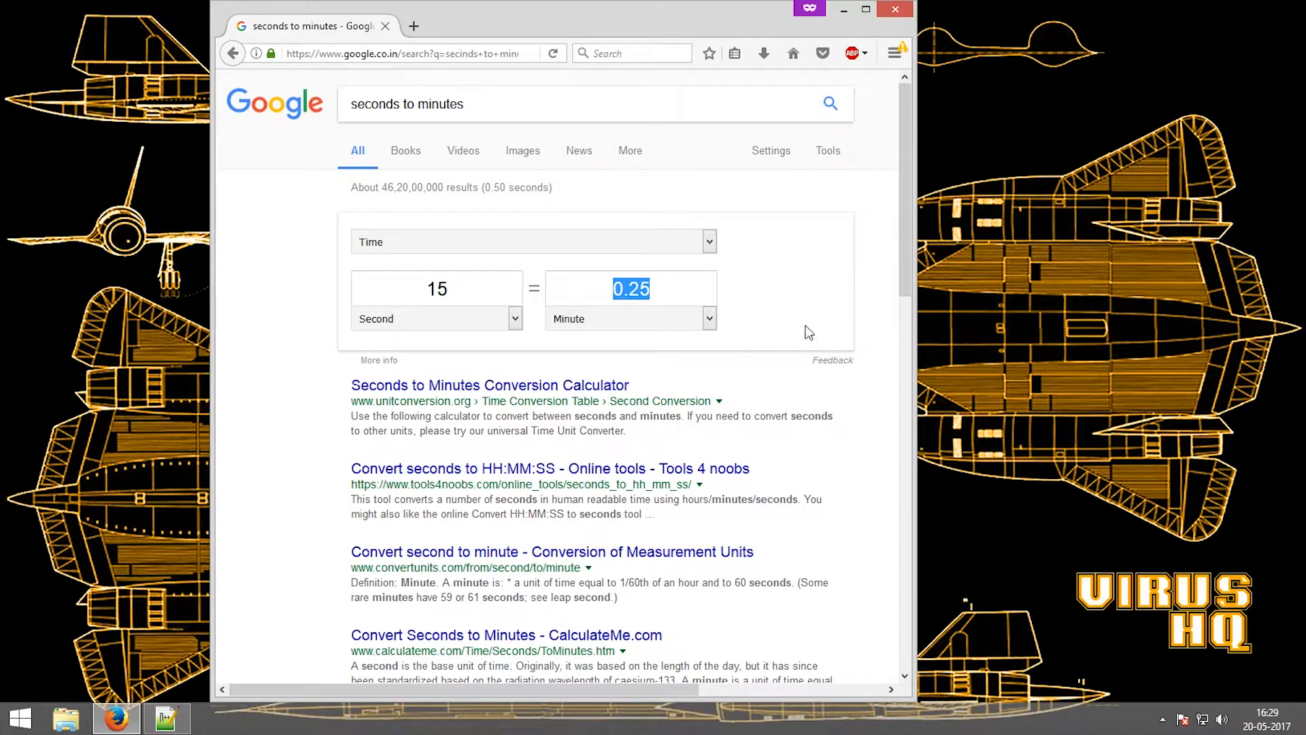
{"action": "left_click", "coordinate": [166, 718]}
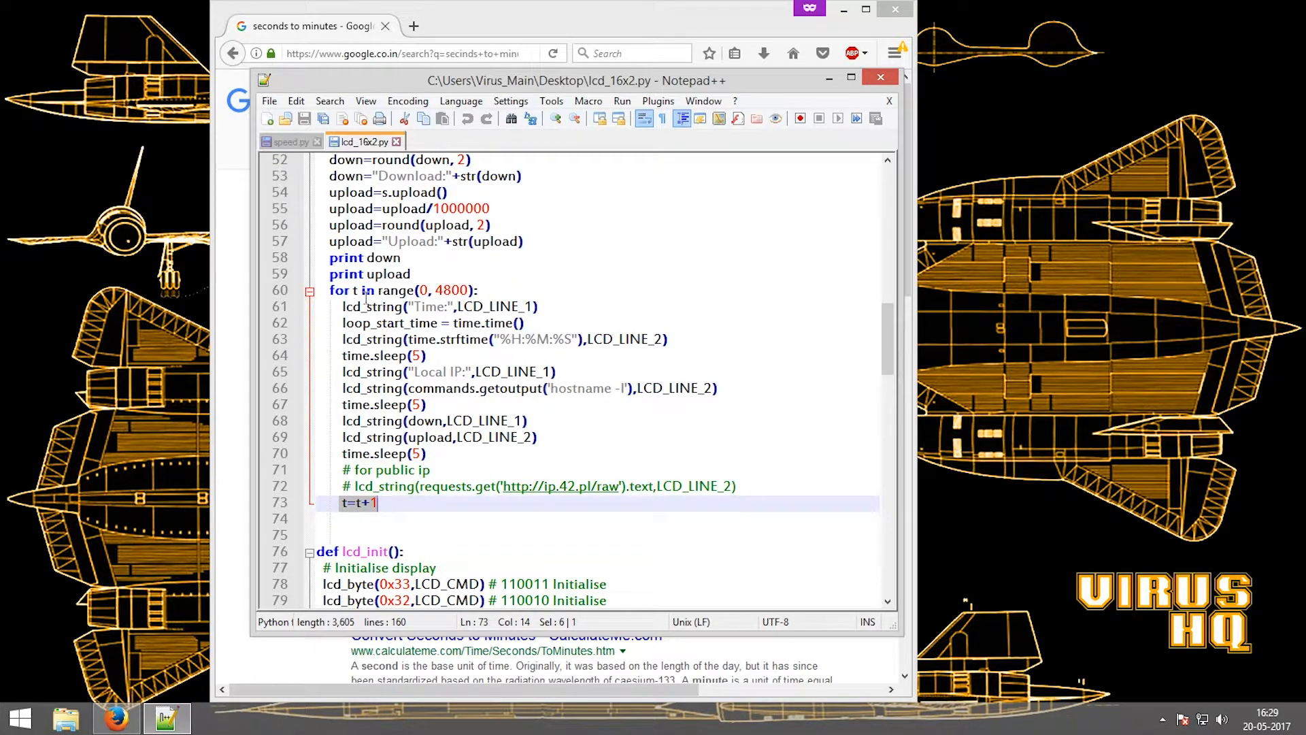
{"action": "scroll", "scroll_direction": "down", "scroll_amount": 3}
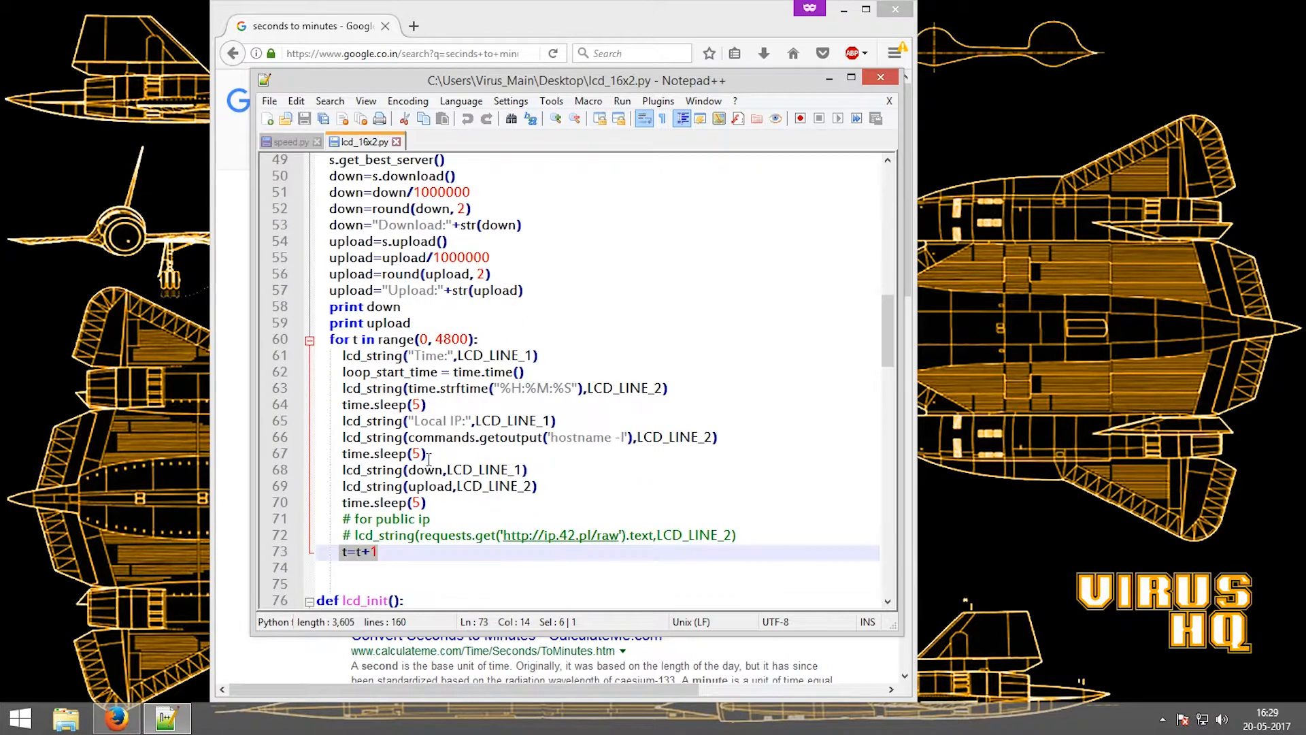
{"action": "scroll", "scroll_direction": "down", "scroll_amount": 3}
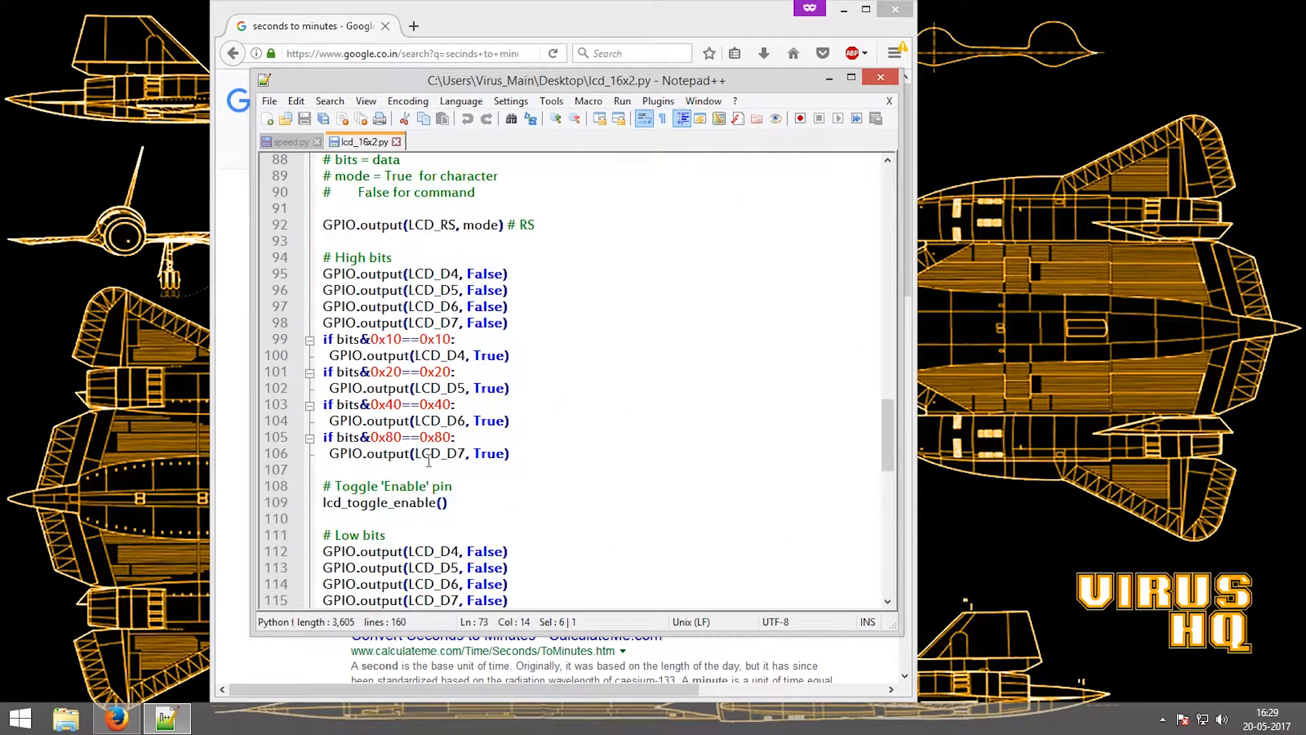
{"action": "scroll", "scroll_direction": "down", "scroll_amount": 3}
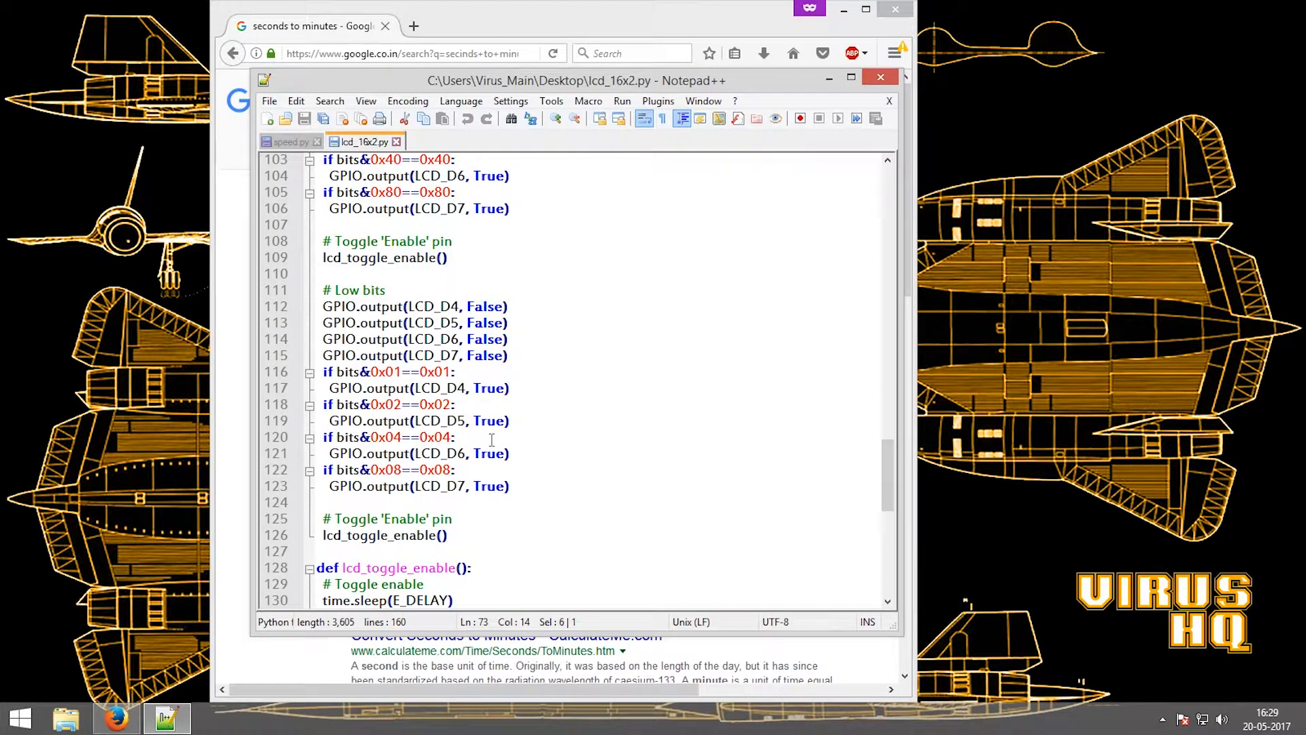
{"action": "scroll", "scroll_direction": "down", "scroll_amount": 3}
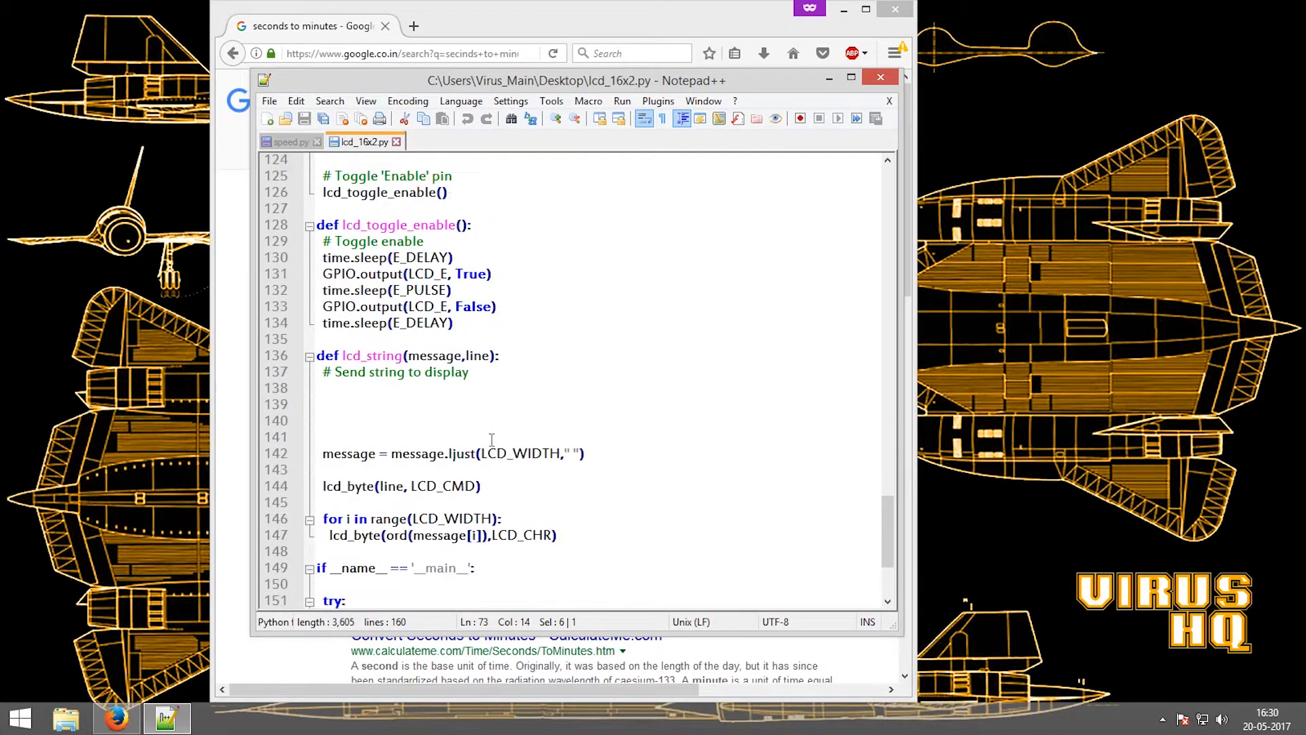
{"action": "scroll", "scroll_direction": "down", "scroll_amount": 3}
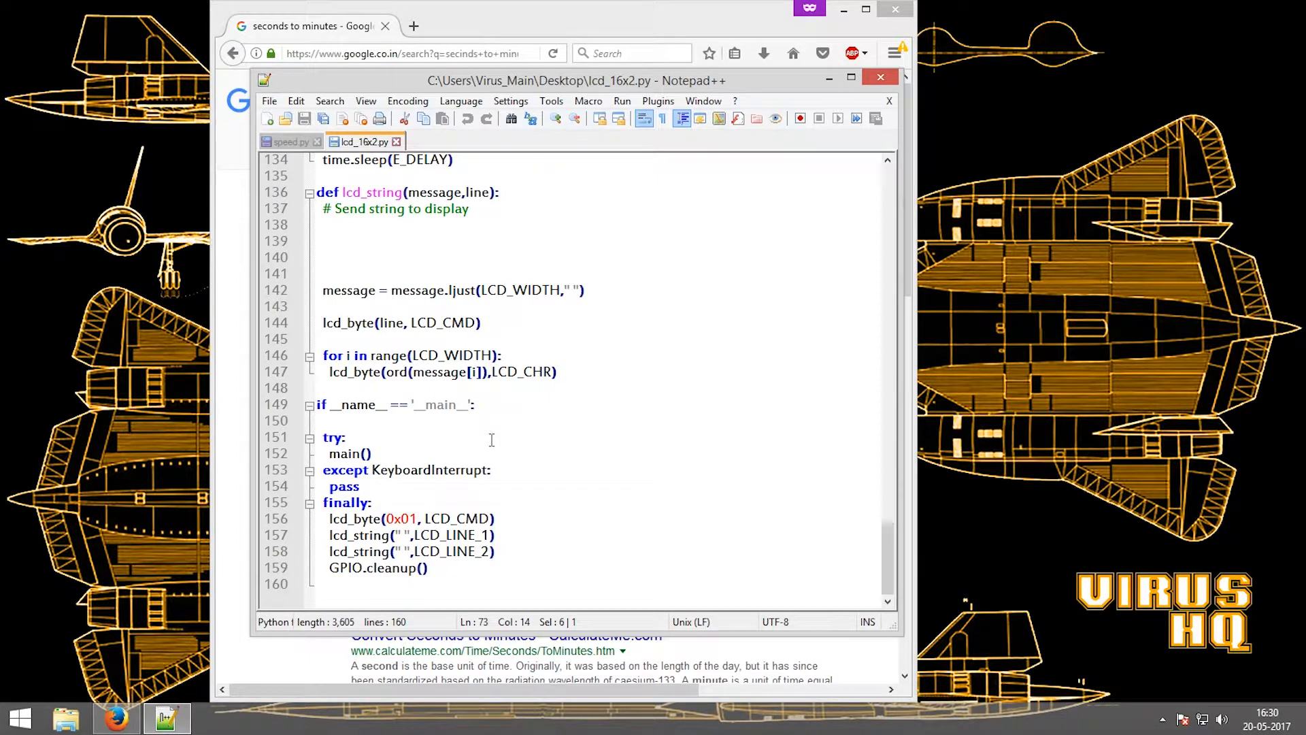